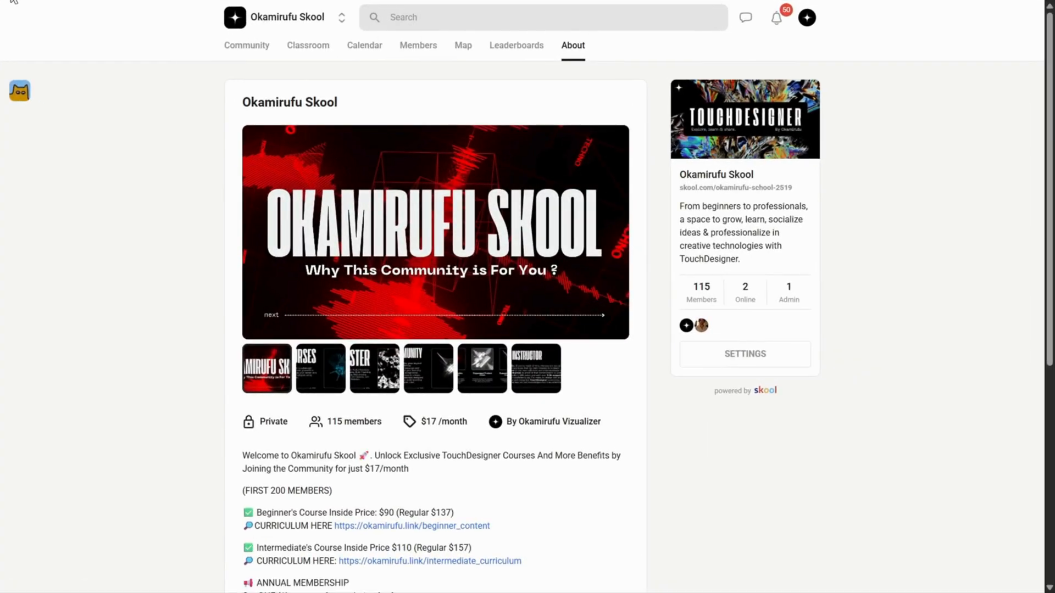
Go from the About page through Classroom into the Exclusive Skool Tutorials Series course.
double_click(279, 102)
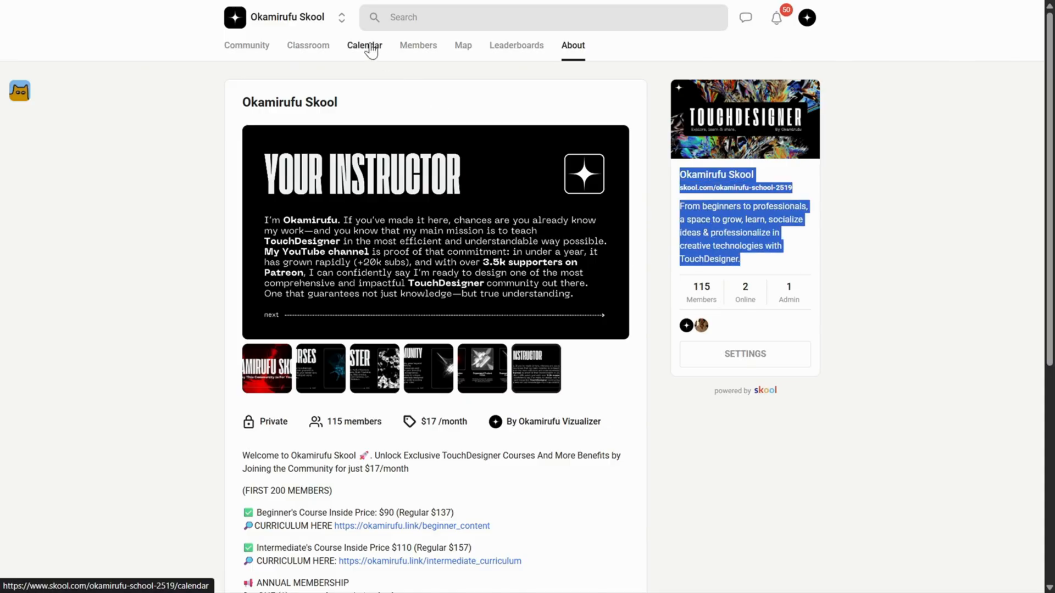
left_click(312, 45)
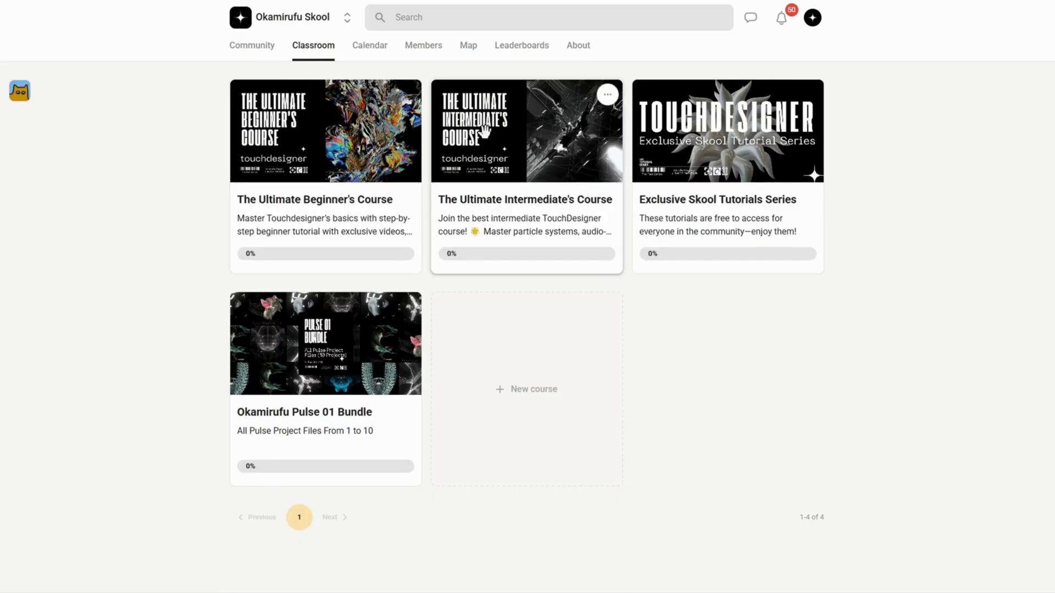
mouse_move(325, 362)
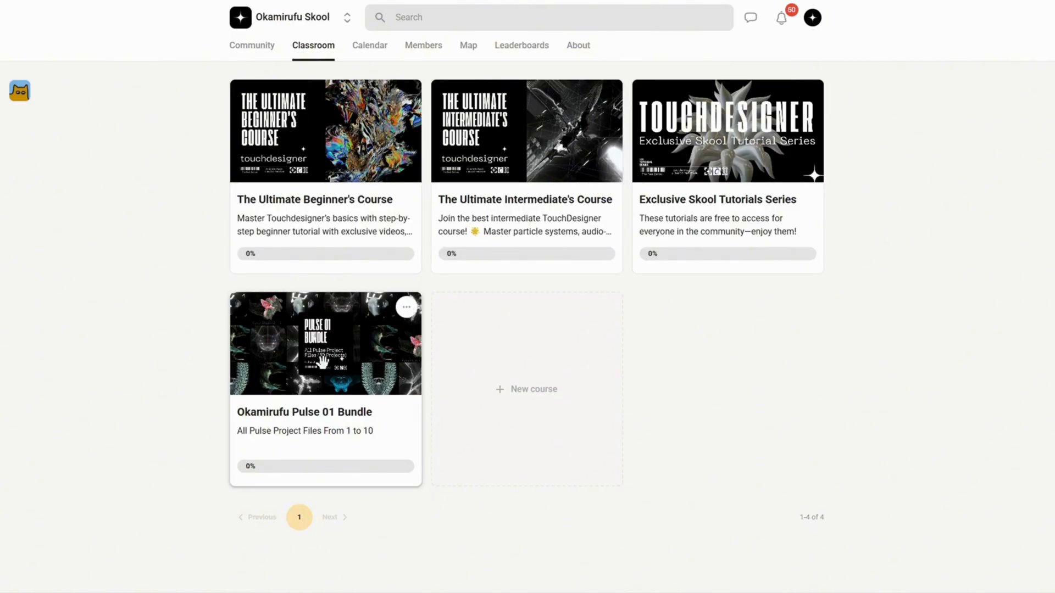
mouse_move(635, 312)
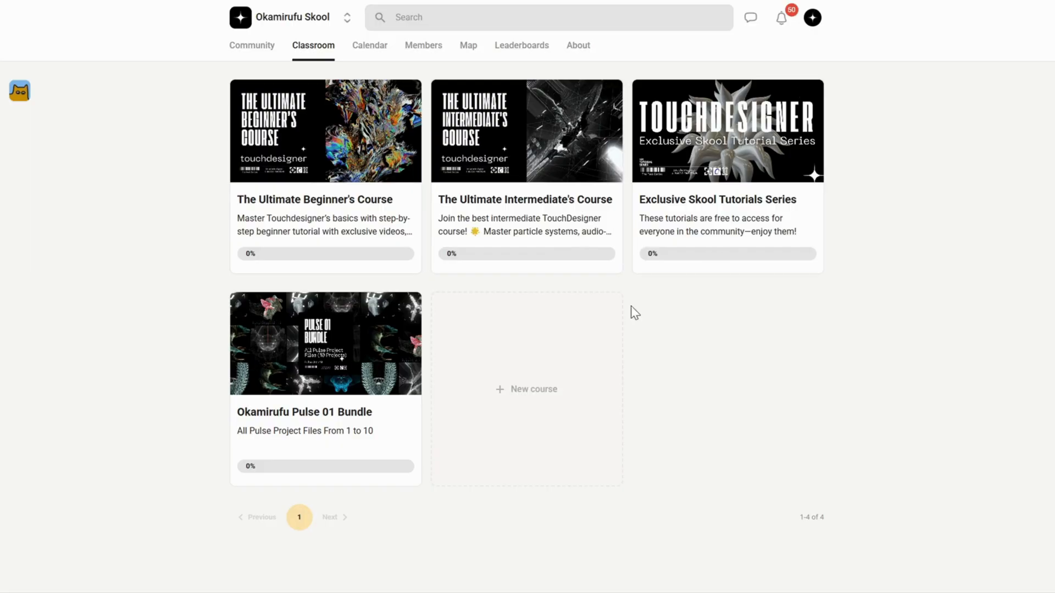
mouse_move(901, 196)
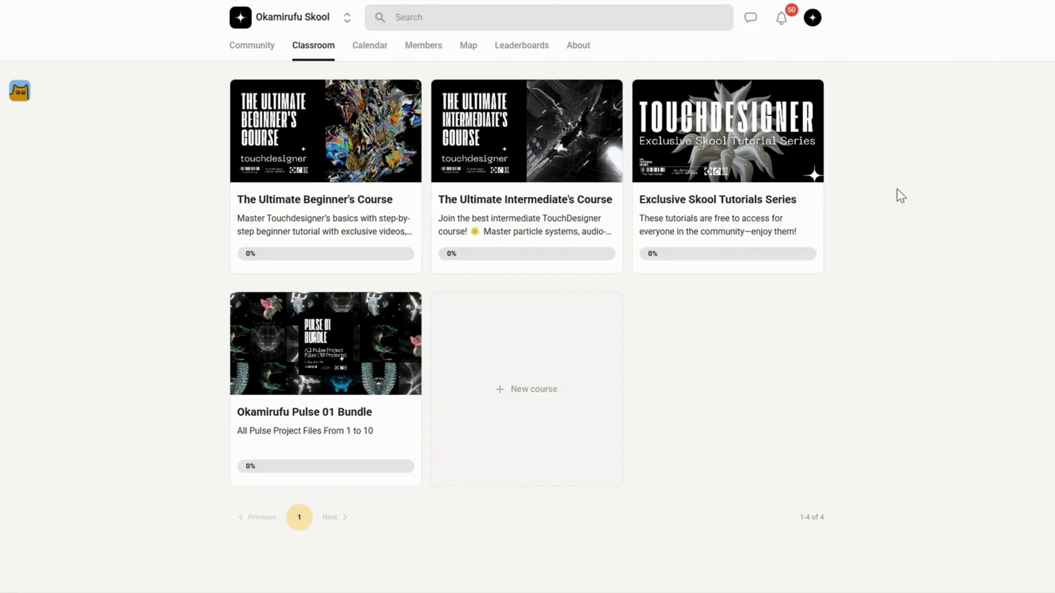
left_click(727, 131)
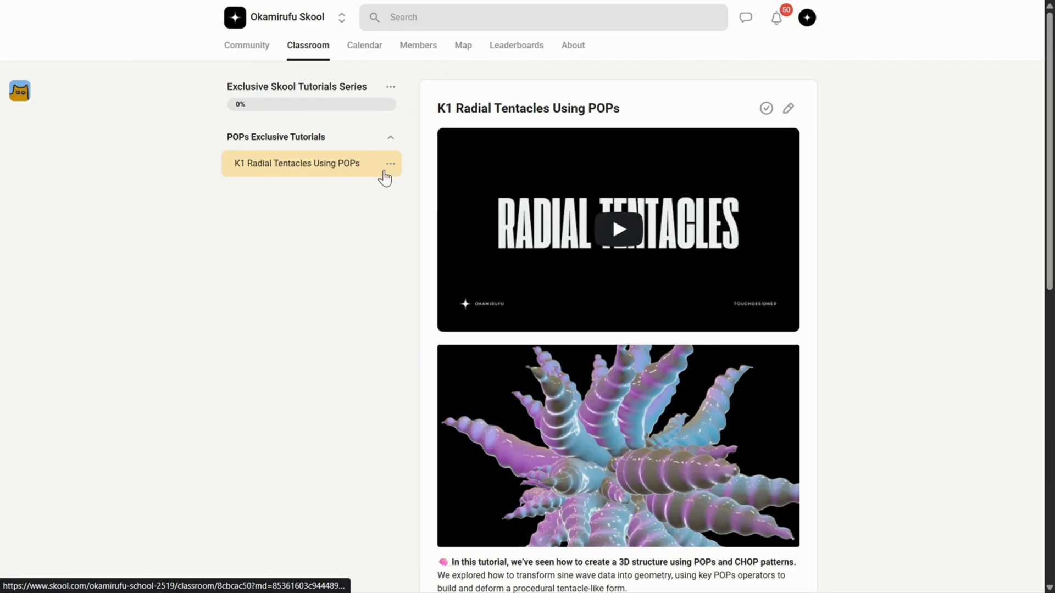
scroll("down", 3)
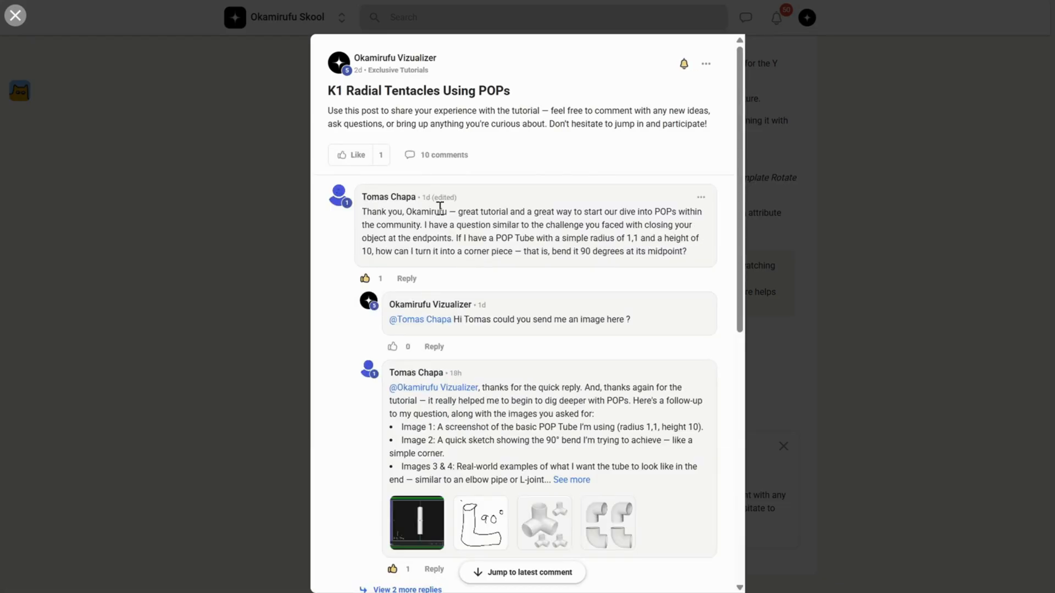
scroll("down", 3)
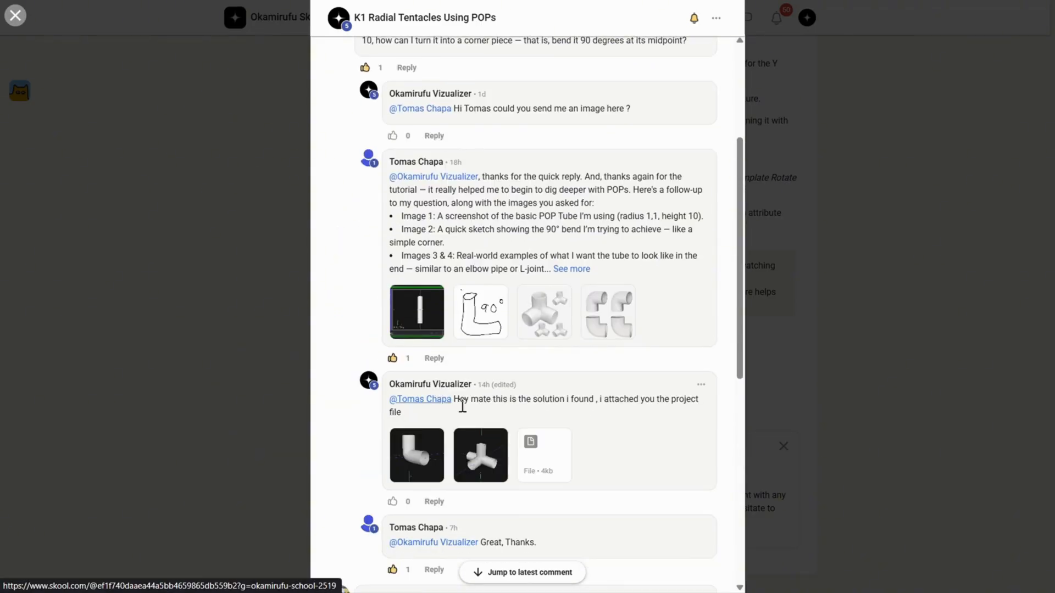
left_click(480, 455)
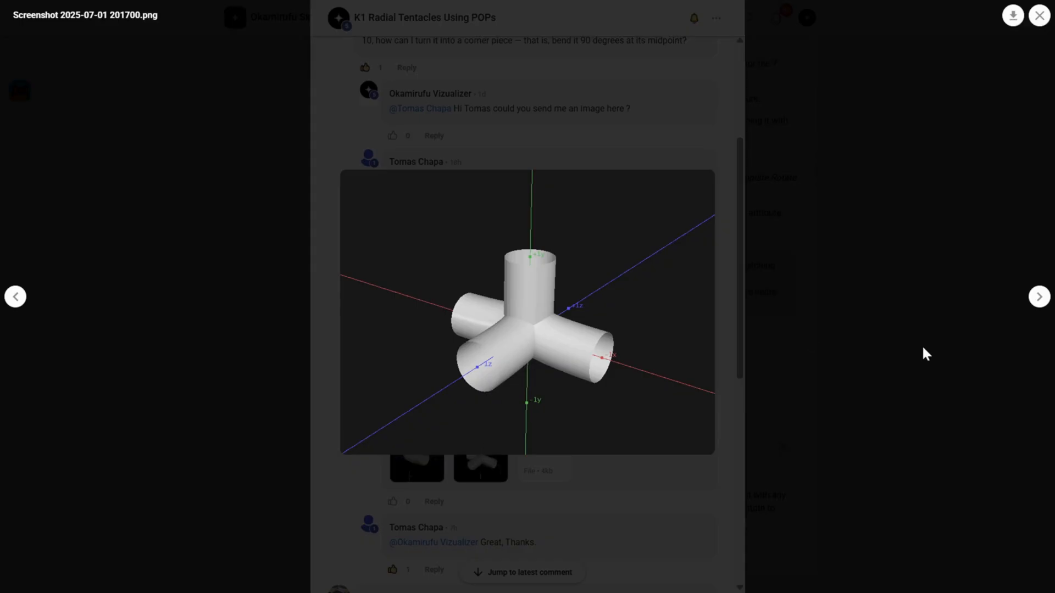
left_click(1038, 15)
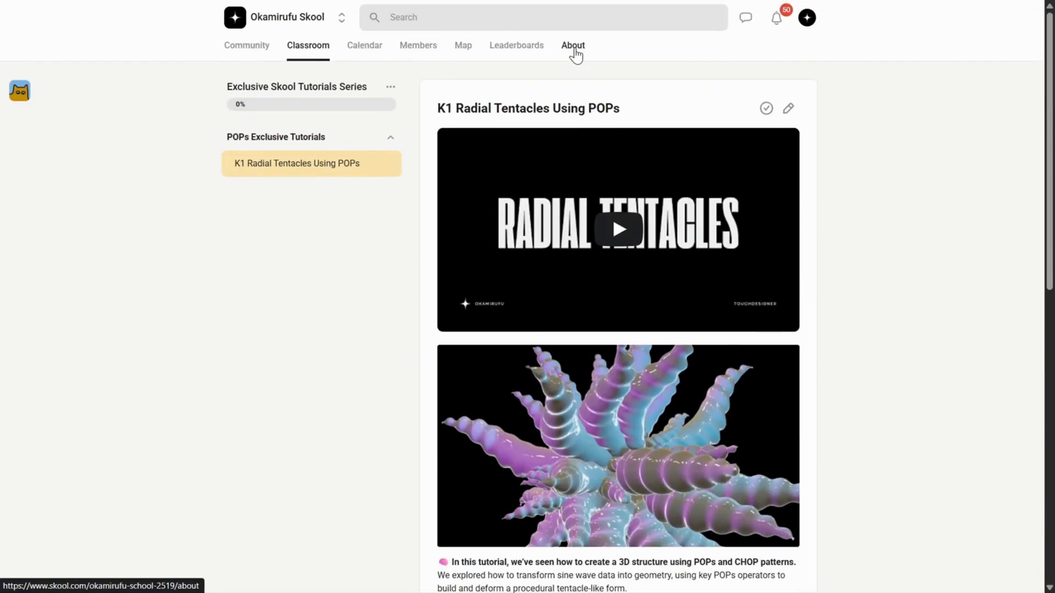
Open the About tab and scroll to the community membership description.
left_click(573, 45)
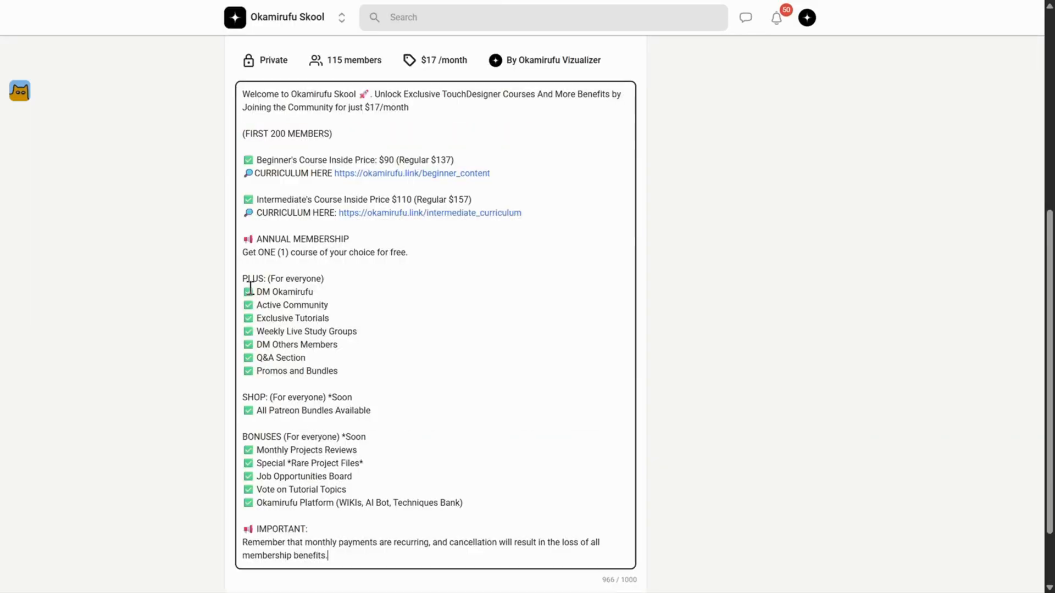
left_click_drag(243, 279, 338, 371)
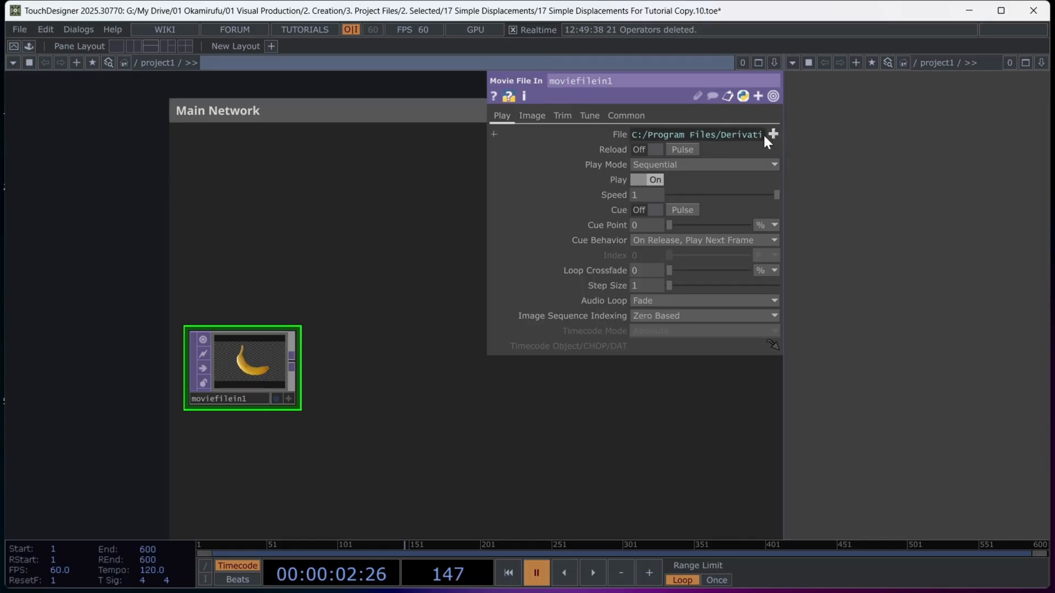
Load the ocean clip into moviefilein1 and set its Output Resolution to Half.
left_click(773, 134)
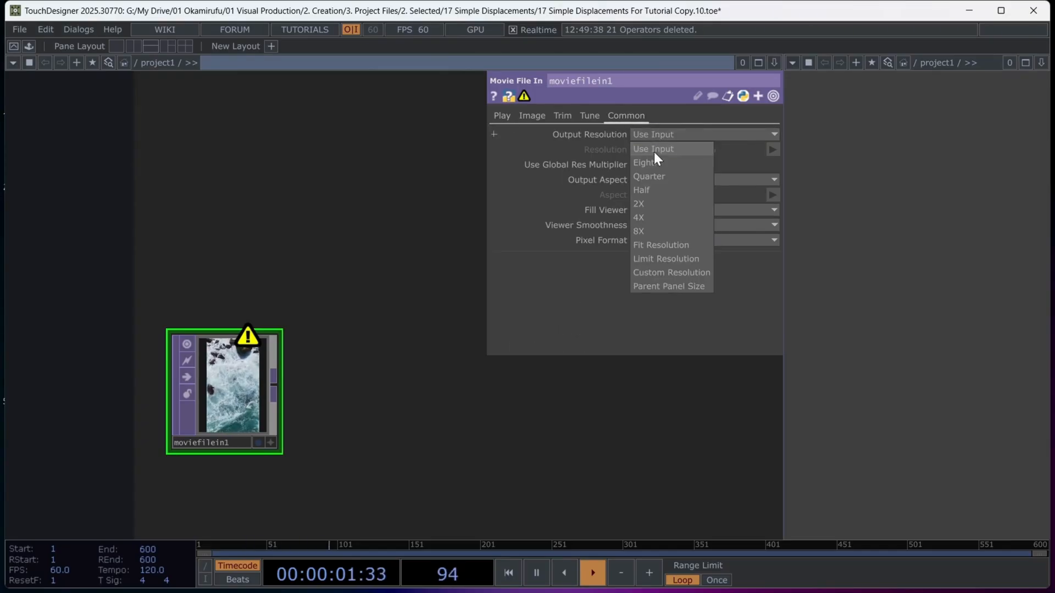
left_click(641, 189)
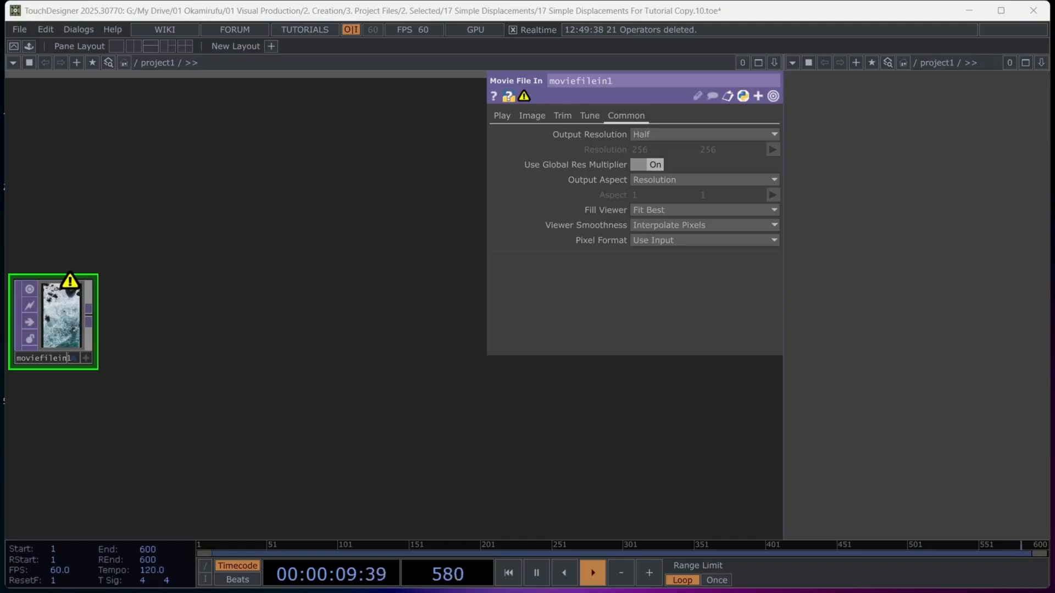
left_click(704, 134)
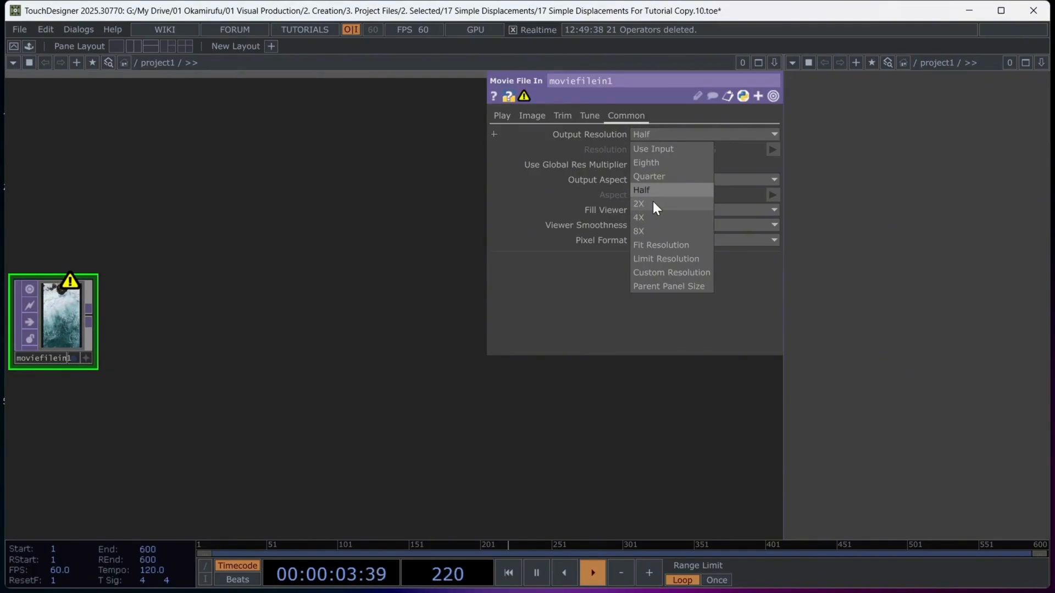
left_click(641, 189)
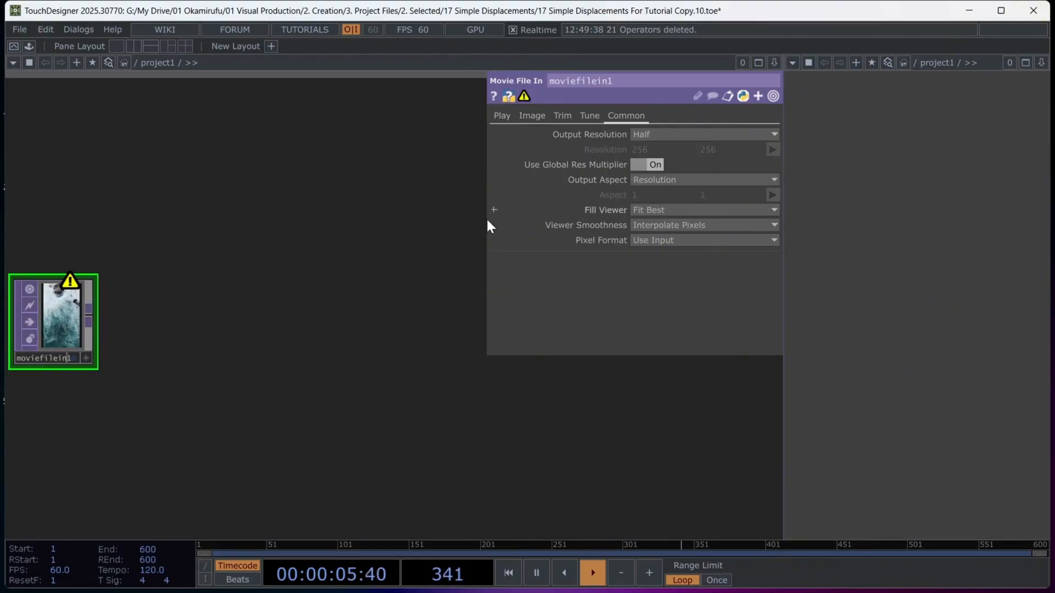
Create a Level TOP from 'lev' and place it after moviefilein1.
type("lev")
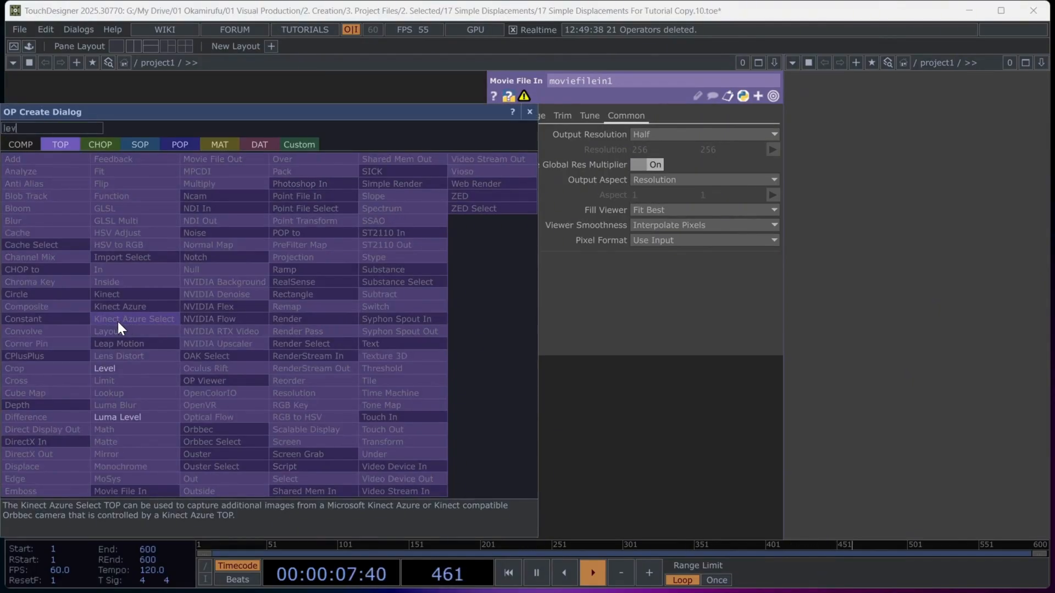
left_click(104, 368)
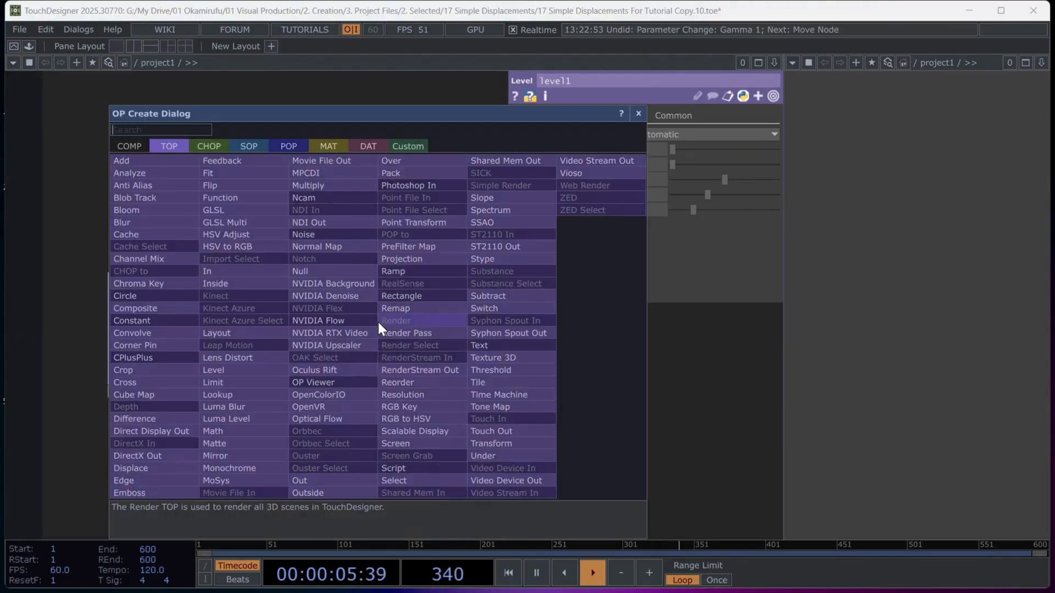
left_click(288, 146)
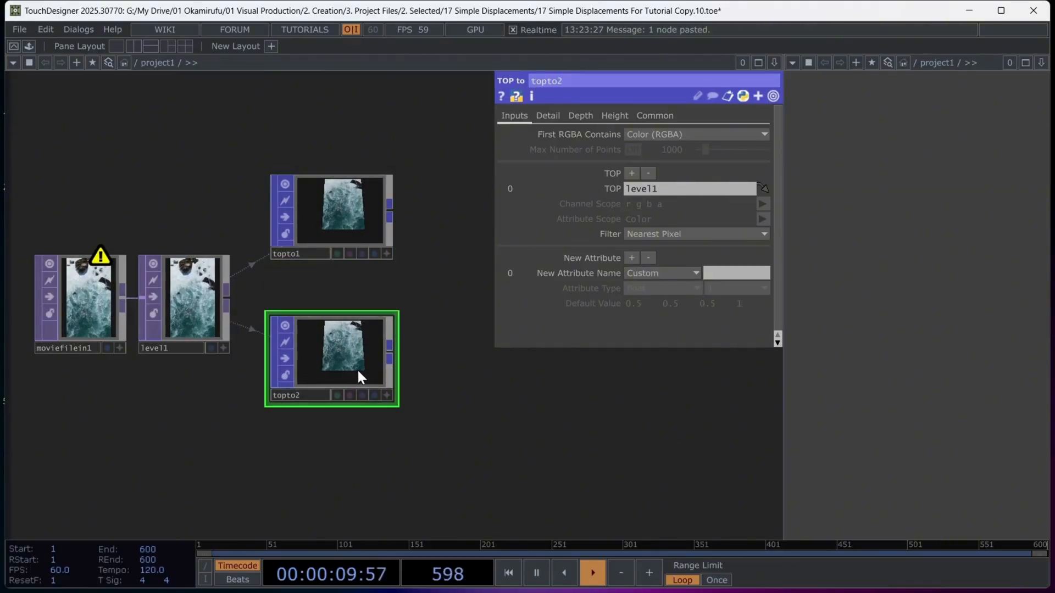
Set topto2's First RGBA Contains to Height (R).
left_click(696, 134)
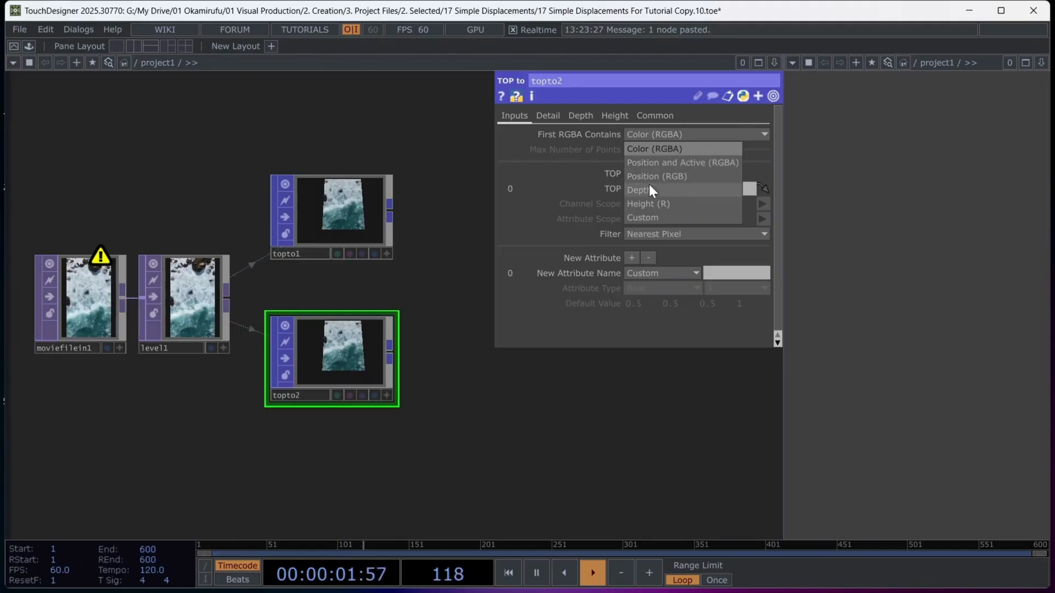
left_click(647, 204)
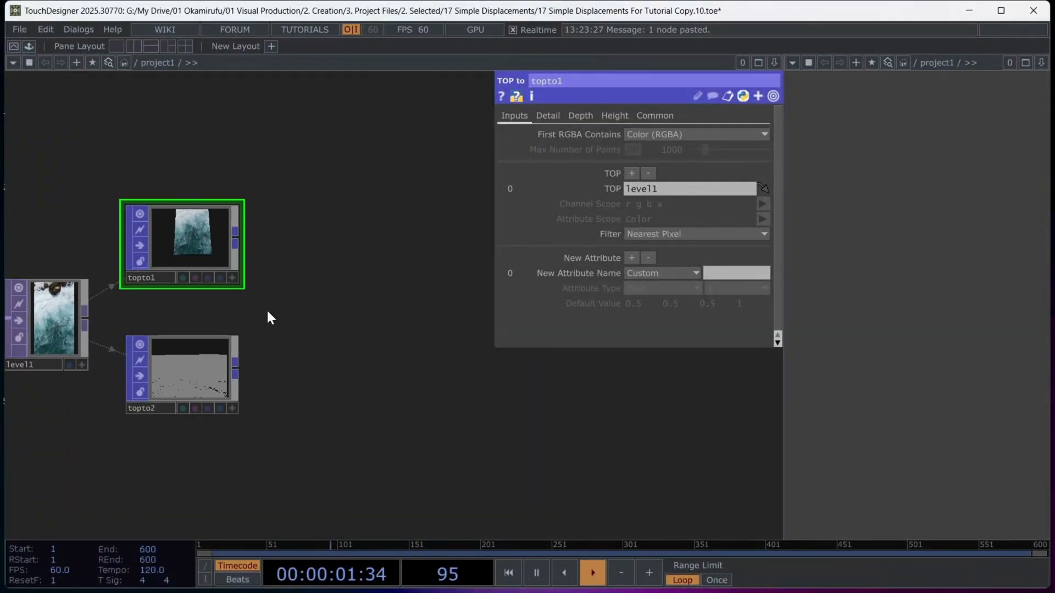
left_click(181, 373)
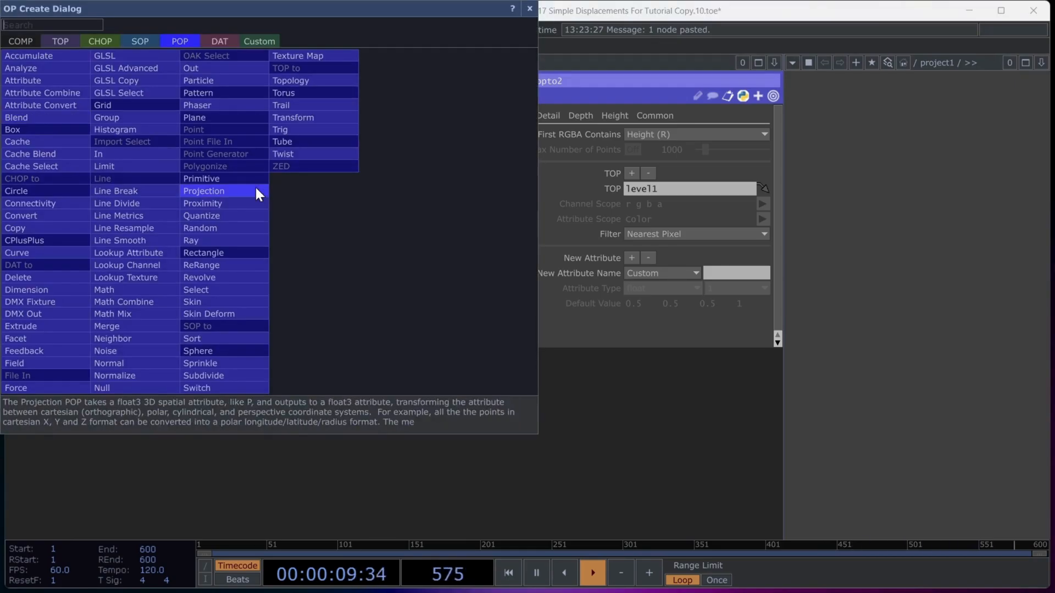
Add an Attribute Combine POP taking Color from topto1 and P from topto2.
type("at")
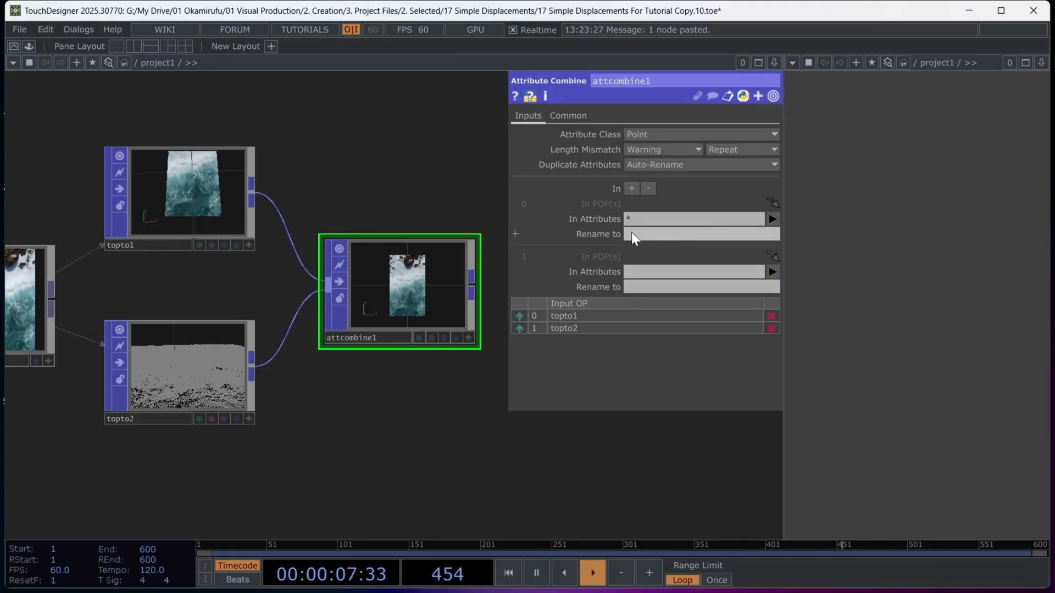
type("Color")
type("P")
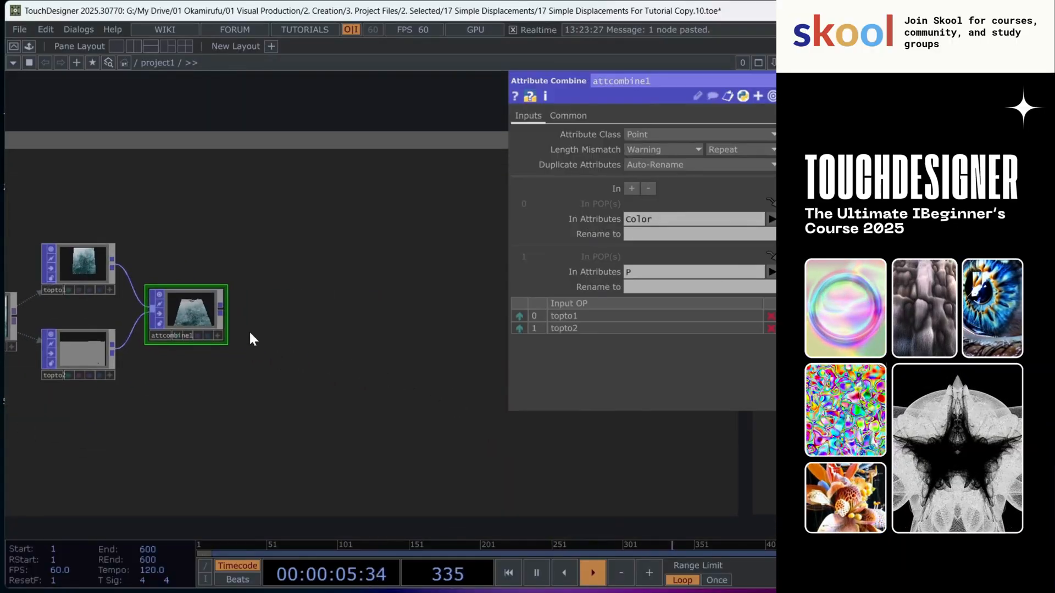
Add a Random POP after attcombine1 writing to the scale attribute.
type("ran")
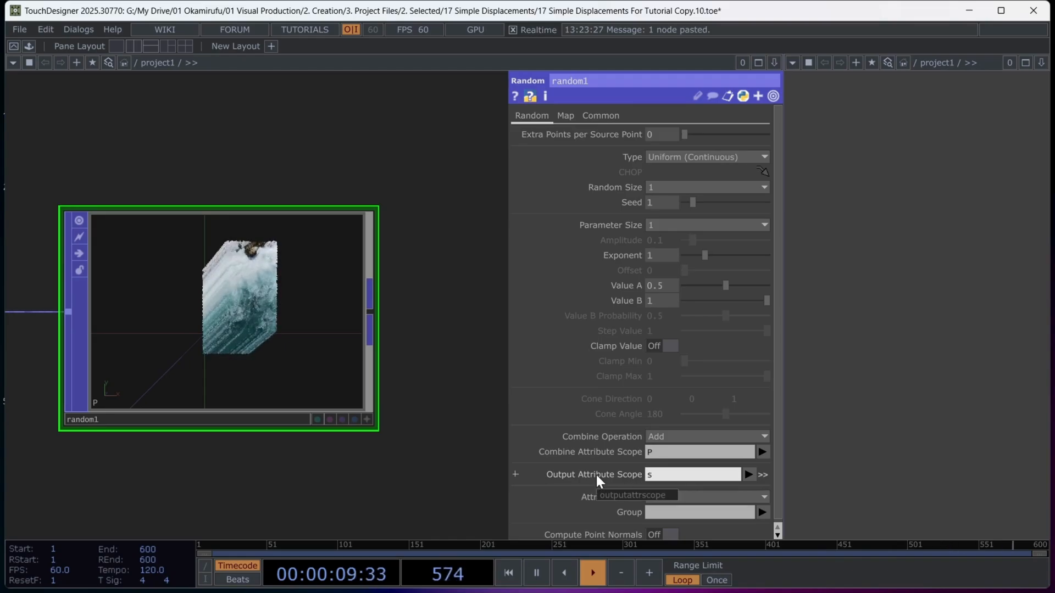
type("scale")
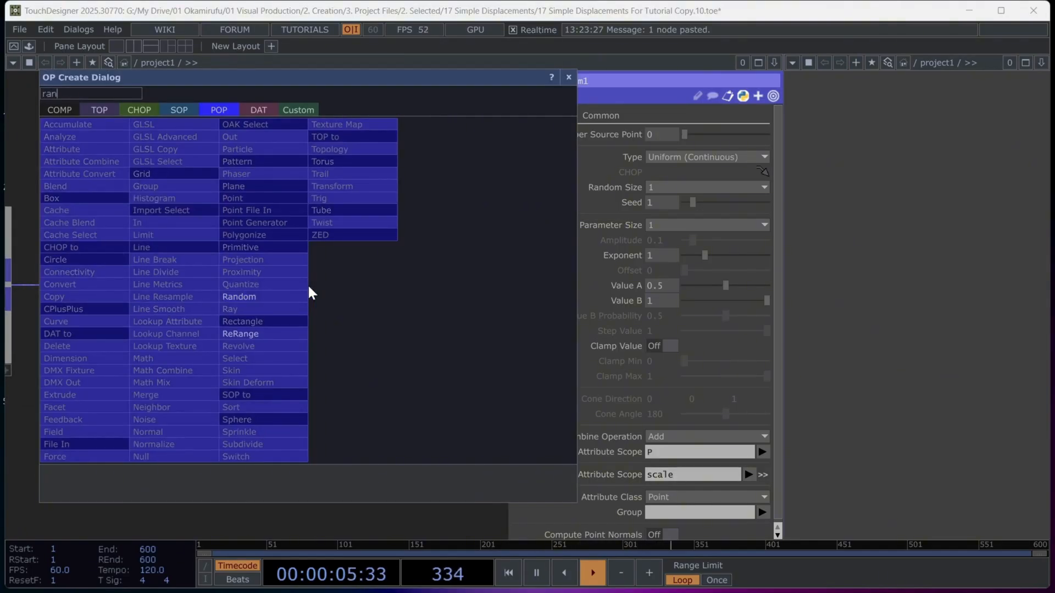
Add a second Random POP with Value B 360 writing to rotation.
left_click(238, 296)
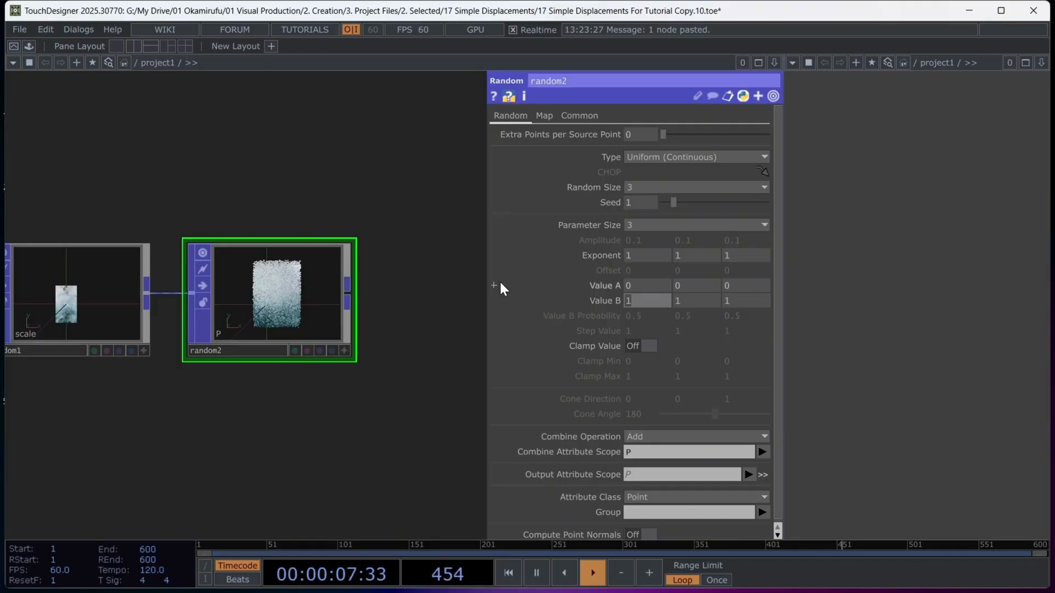
type("360")
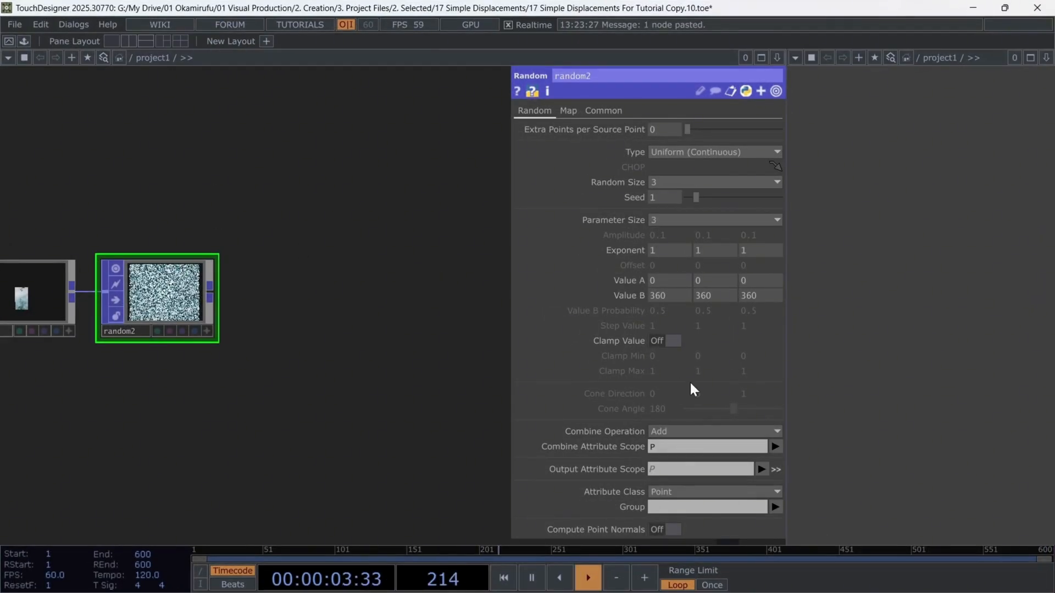
type("rotatio")
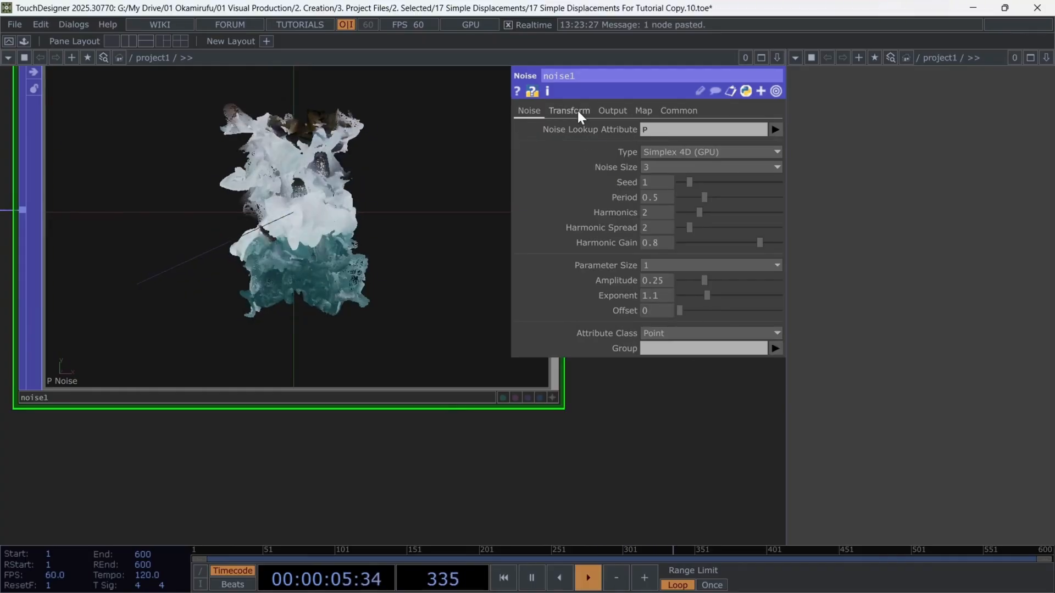
Show the Transform page of the Noise POP.
left_click(569, 110)
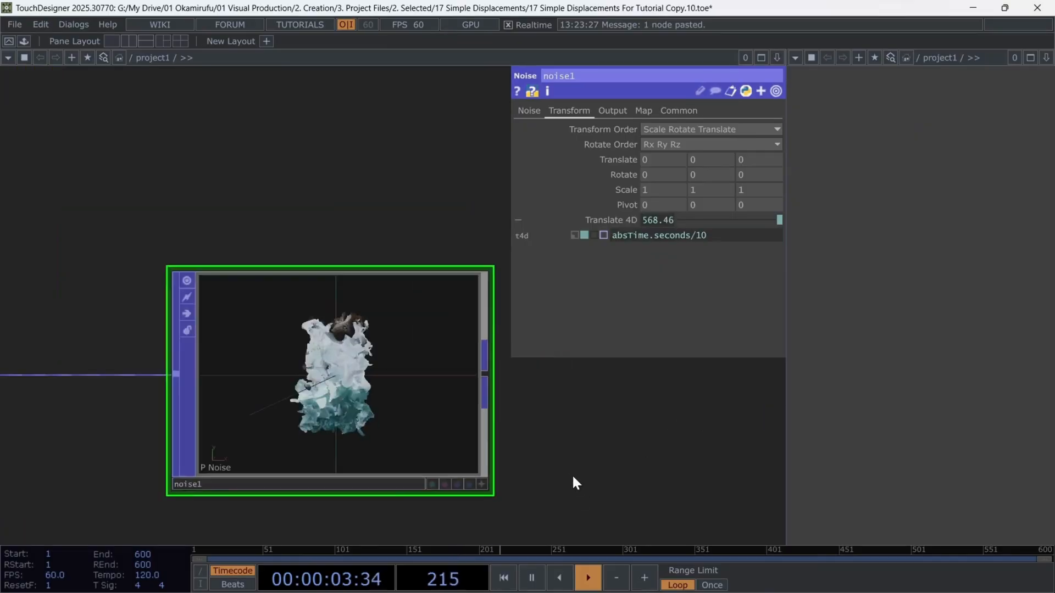
Search 'box' in the OP Create Dialog to add a Box POP.
type("box")
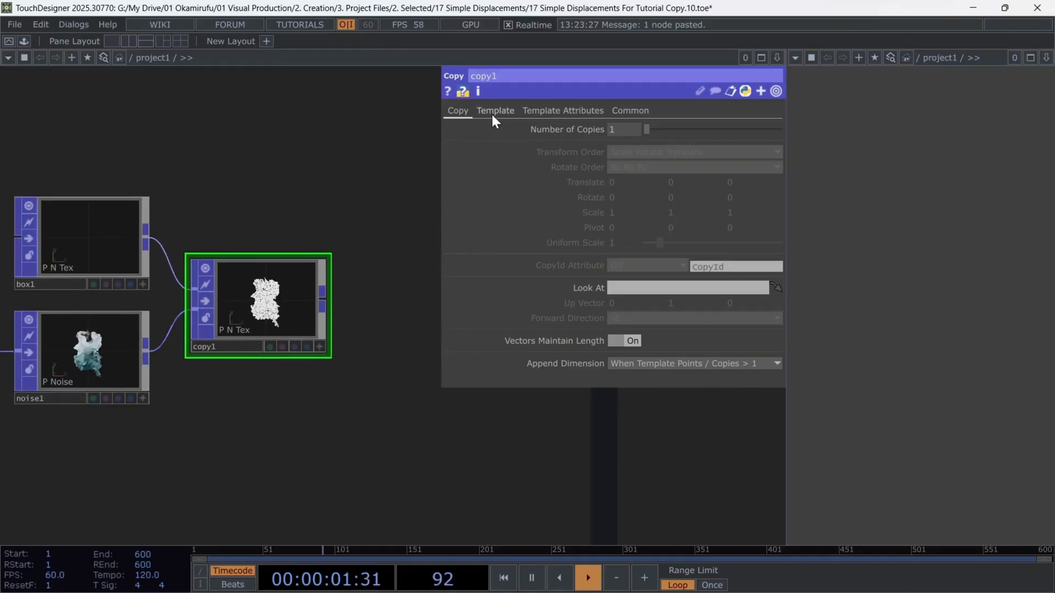
Set copy1's Template Rotate to rotation and Template Scale to scale.
left_click(496, 111)
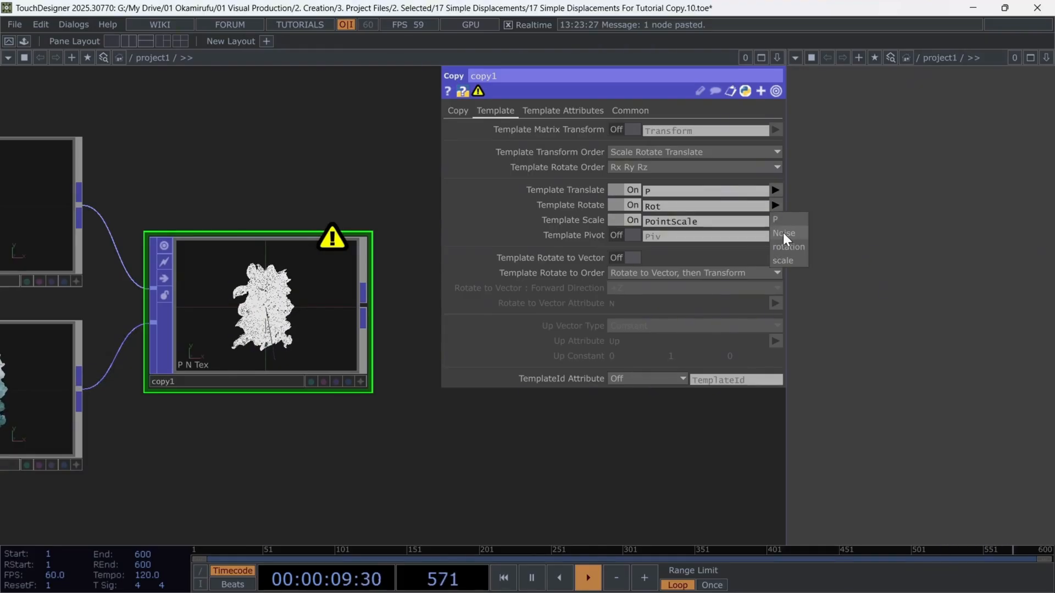
left_click(788, 246)
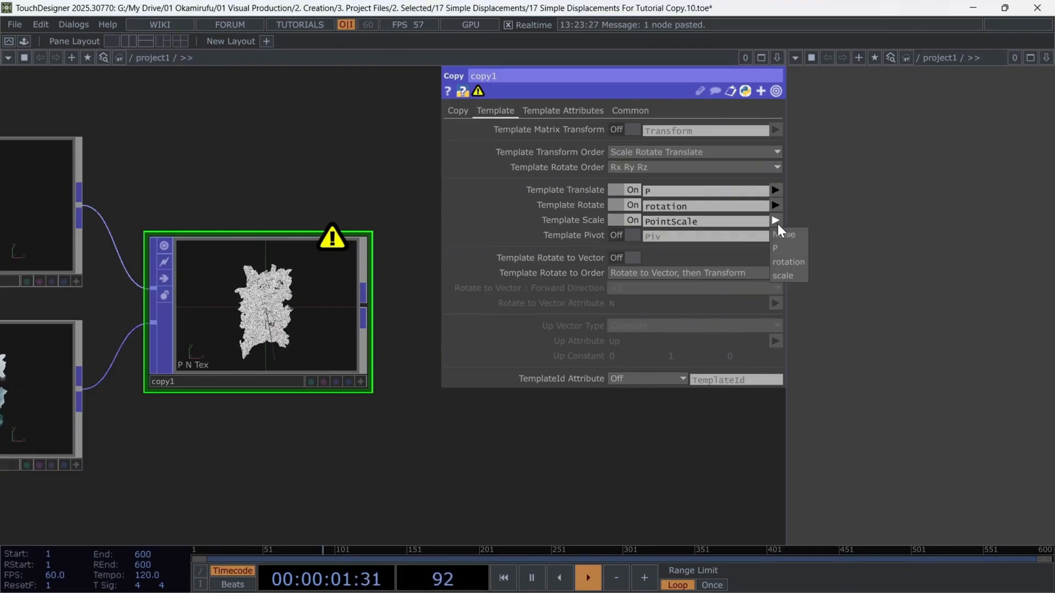
left_click(782, 276)
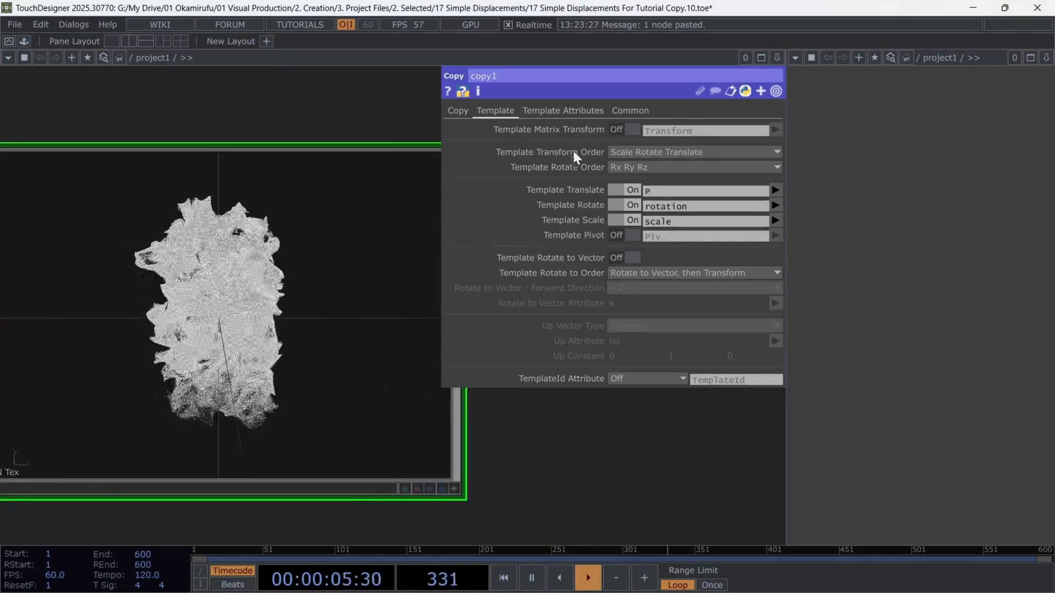
Turn on Use Template Point Attribs and choose Color as an attribute to copy.
left_click(562, 110)
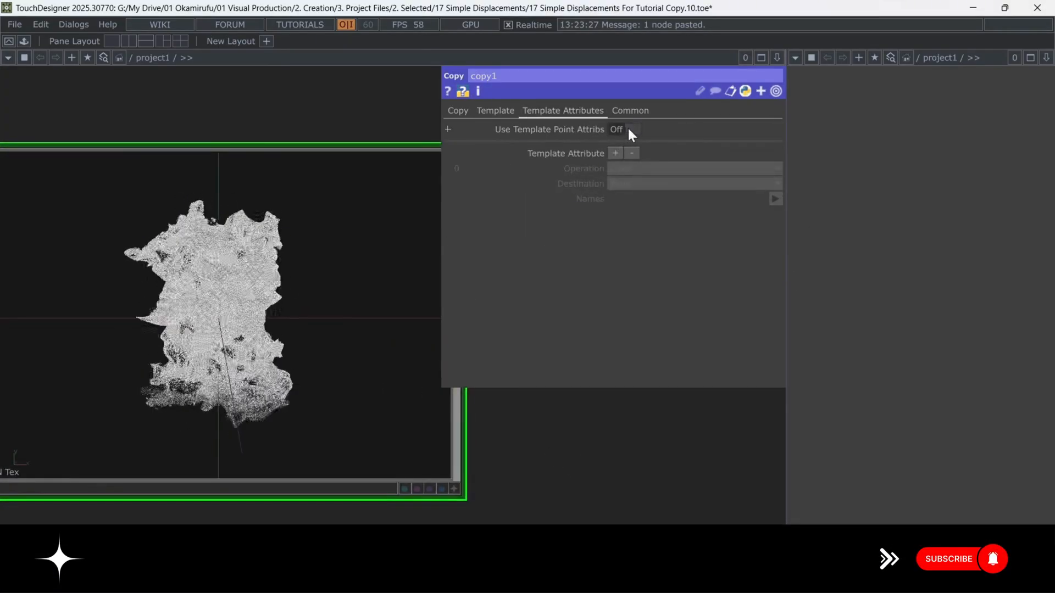
left_click(623, 129)
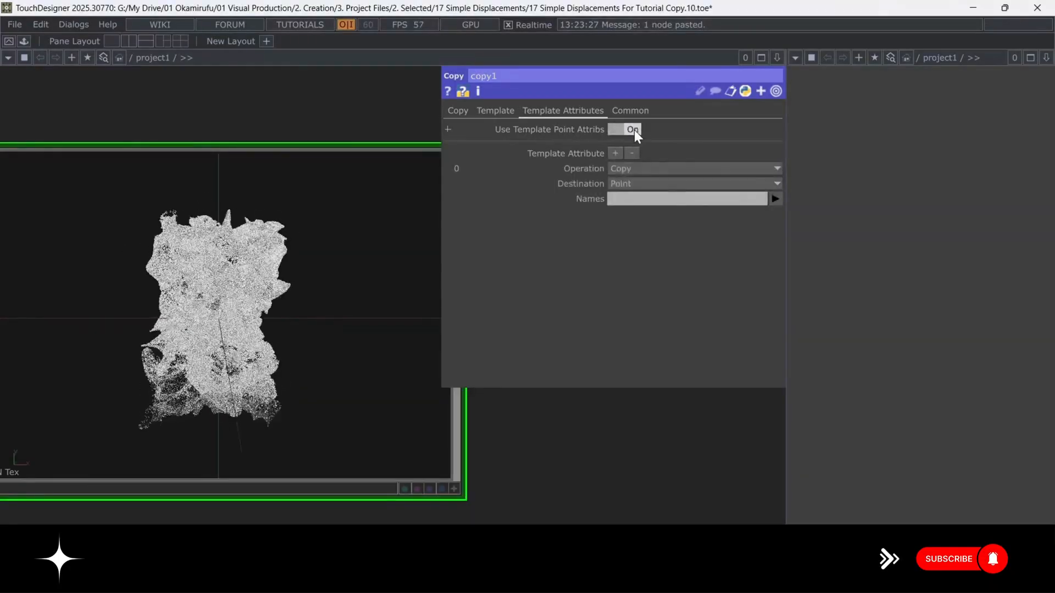
left_click(624, 129)
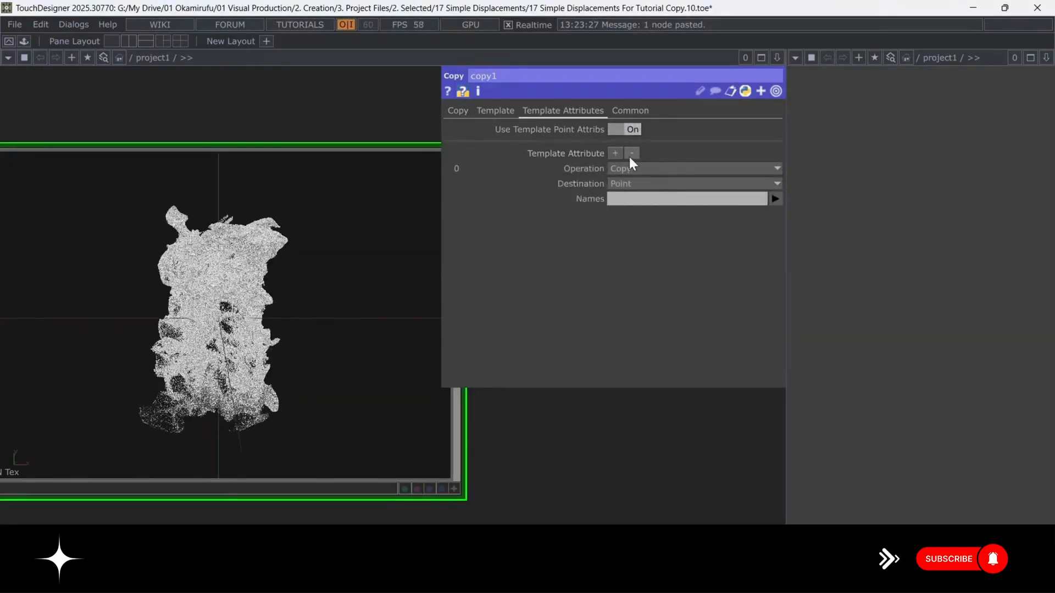
left_click(693, 168)
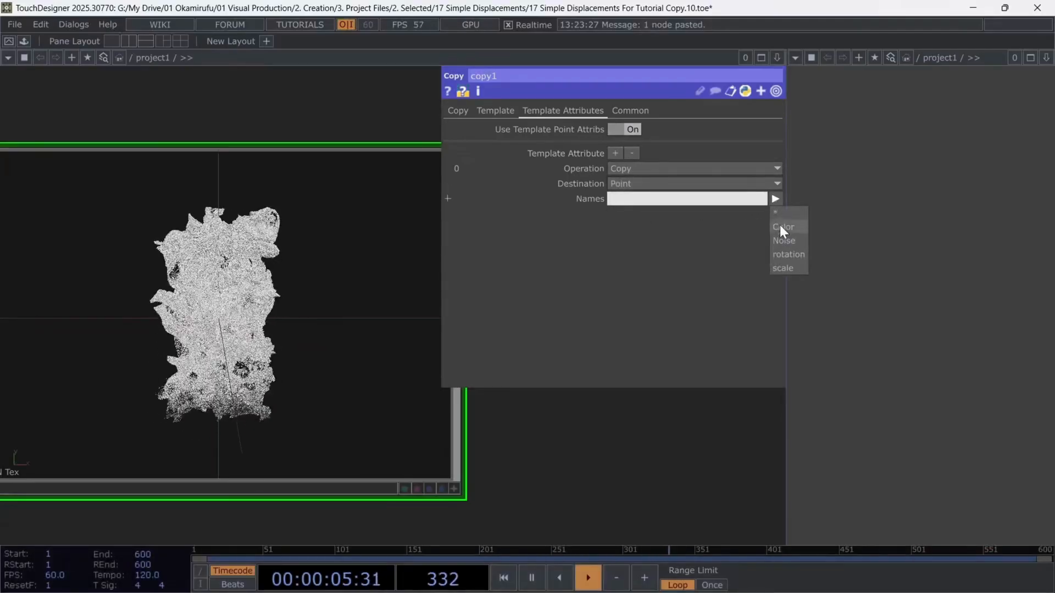
left_click(783, 226)
type("ge")
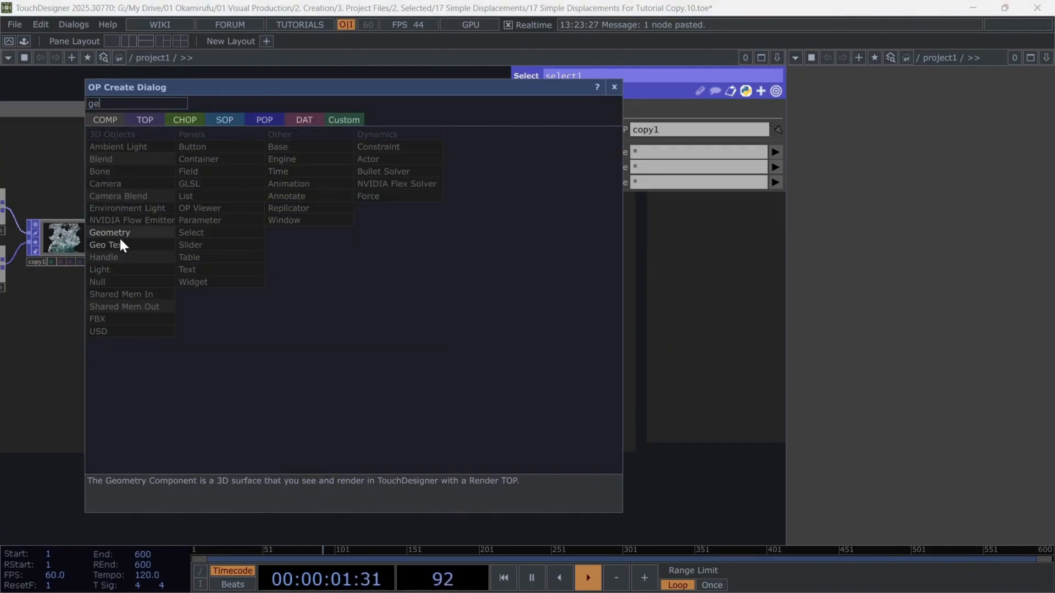
Add a Geometry COMP fed by select1, plus a camera and a light at z 10.
left_click(109, 232)
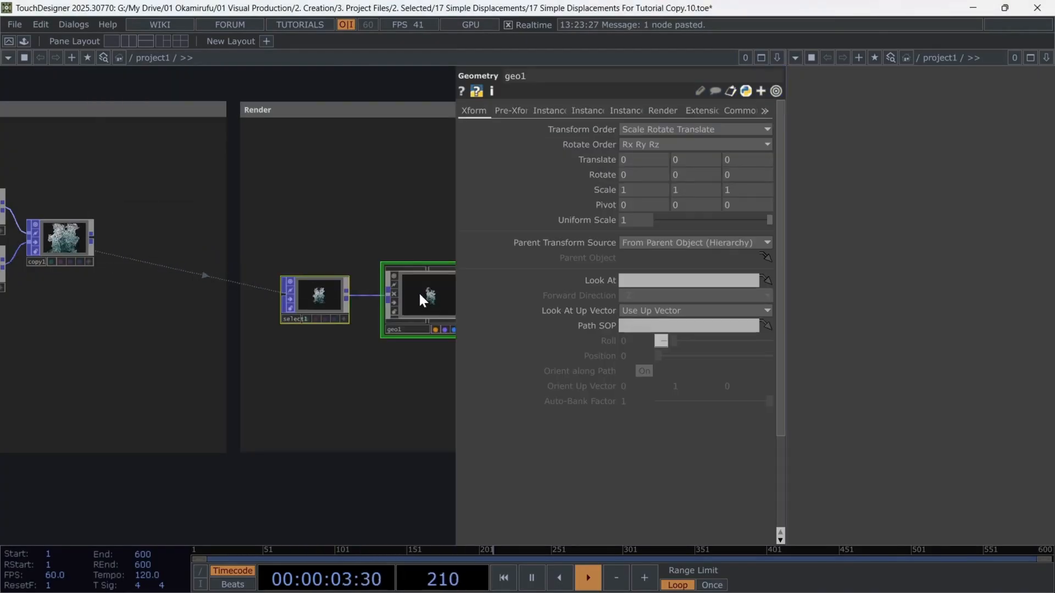
type("ca")
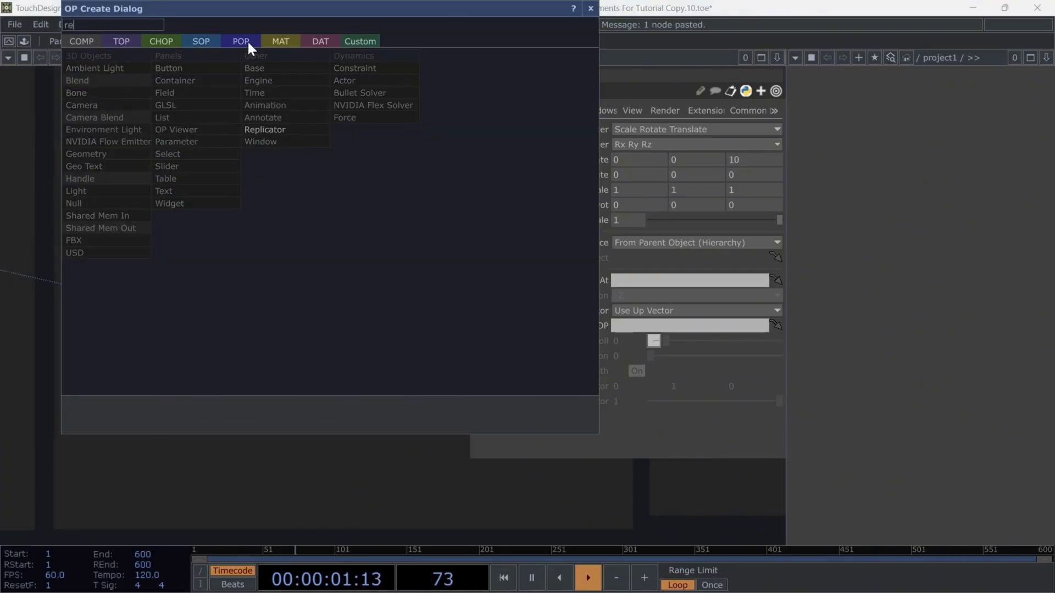
left_click(120, 42)
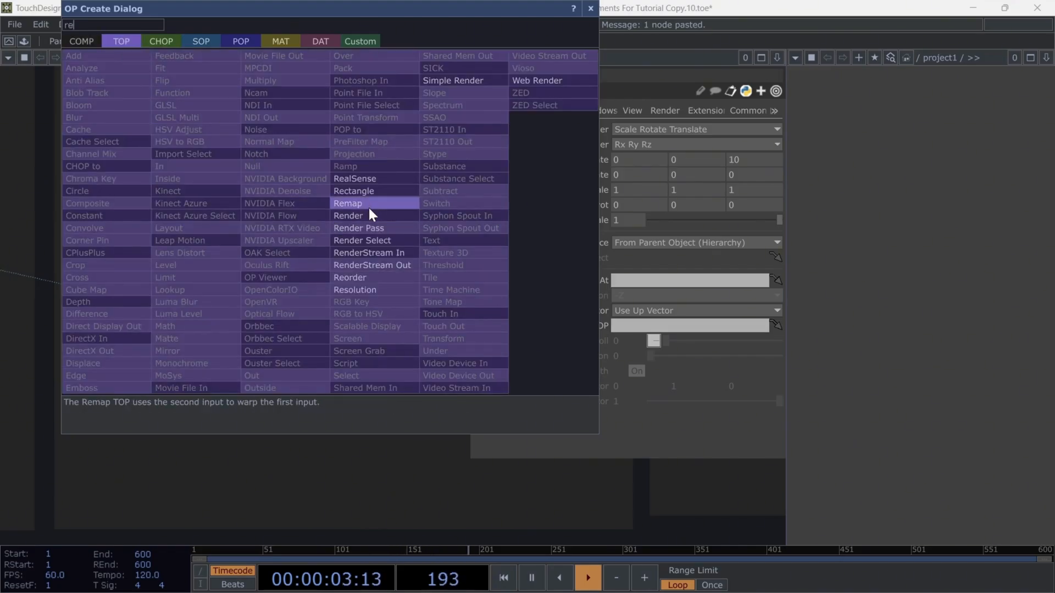
Add render1 drawing geo1 through cam1 with light1, previewed in the side pane.
left_click(348, 216)
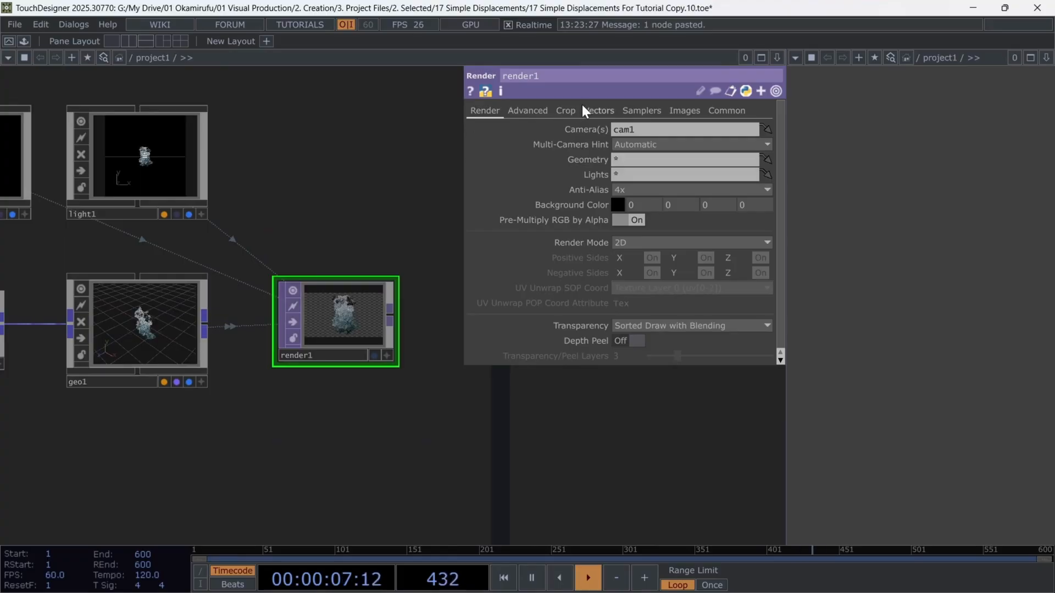
left_click(726, 110)
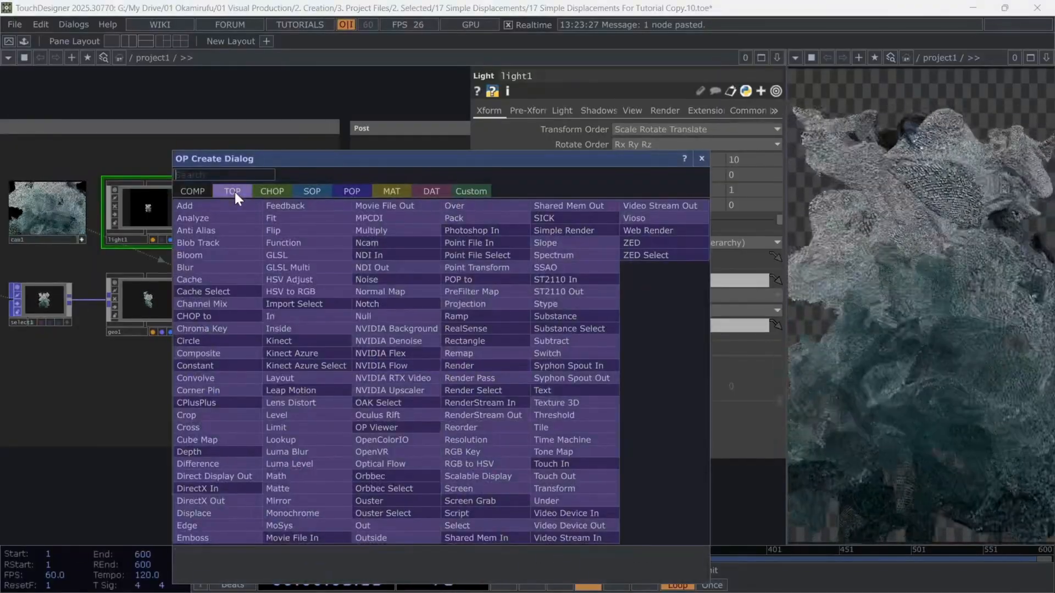
Add a Select TOP in the Post area referencing render1.
type("sel")
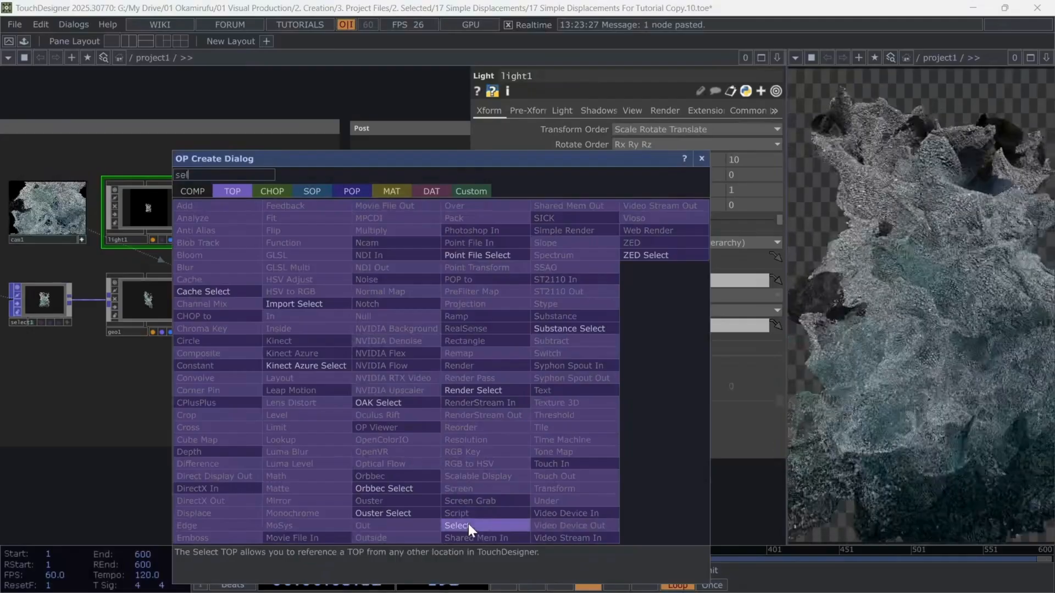
left_click(456, 525)
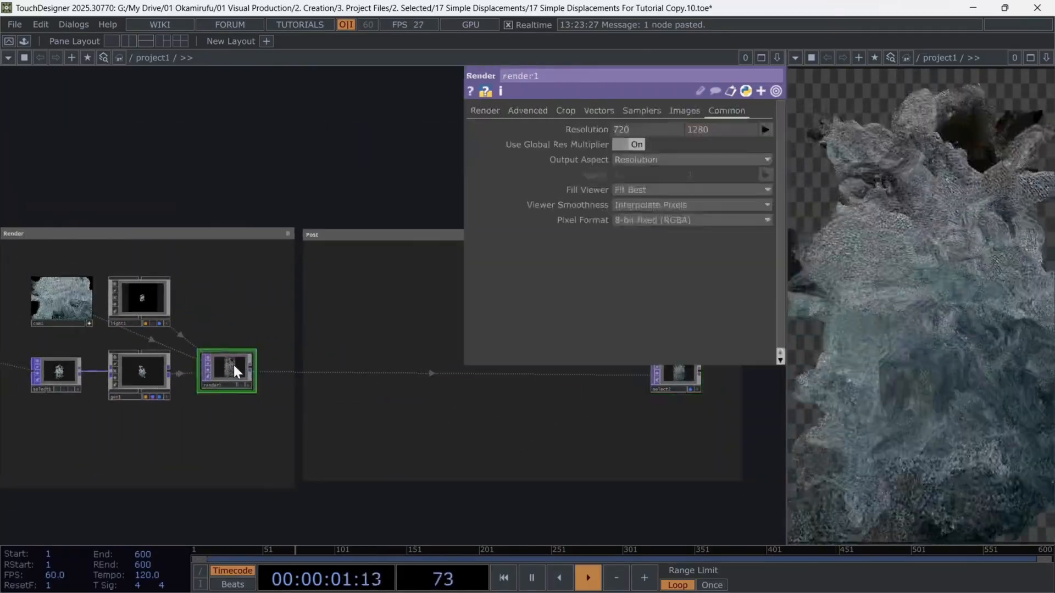
left_click(484, 111)
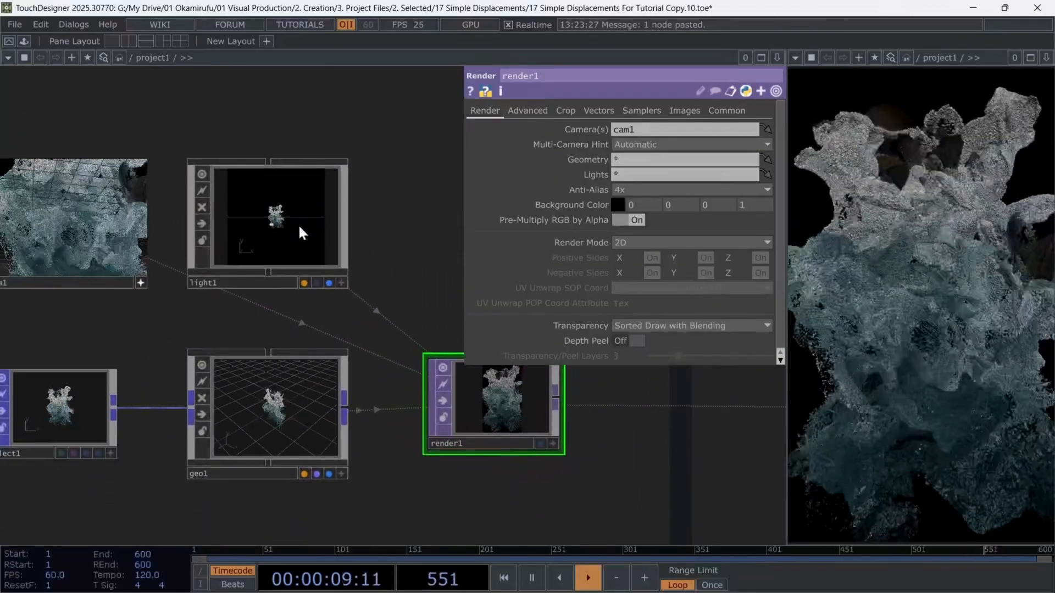
Make light1 a distant light with dimmer 3 and Soft, 2D Mapped shadows.
left_click(269, 224)
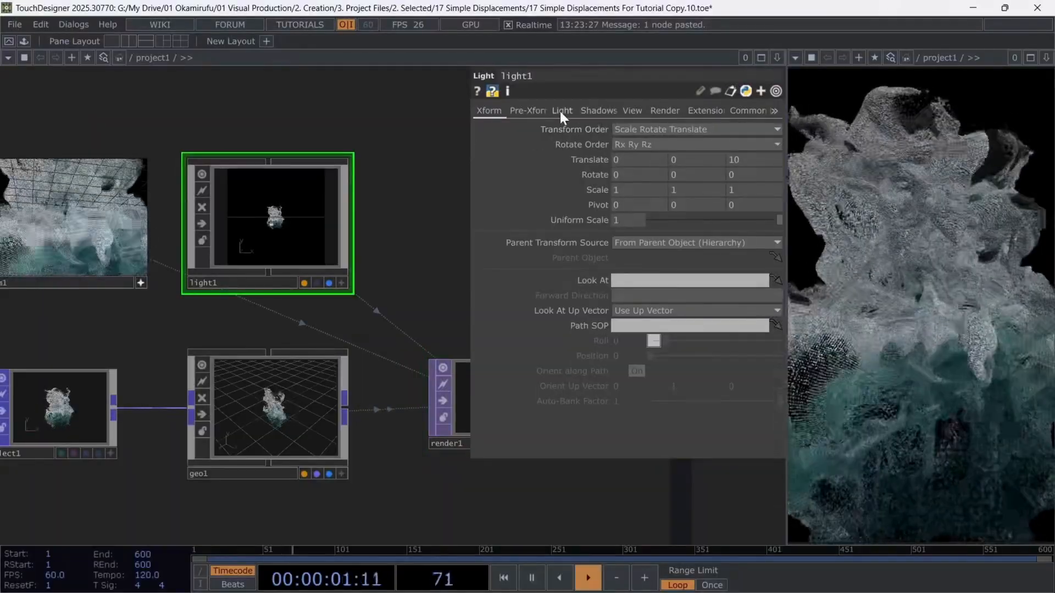
left_click(562, 111)
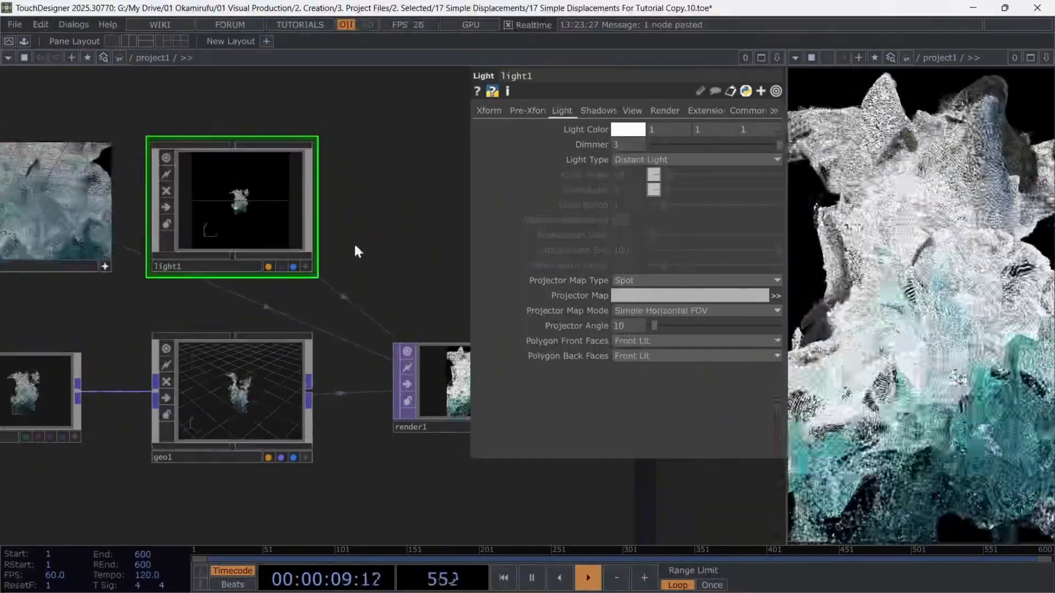
left_click(627, 129)
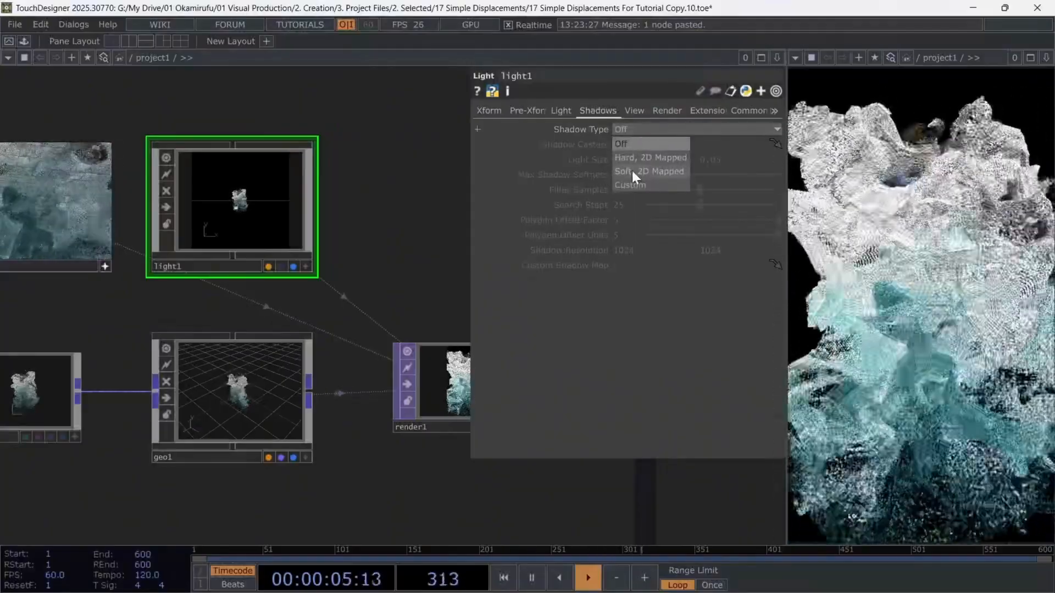
left_click(647, 171)
type("ove")
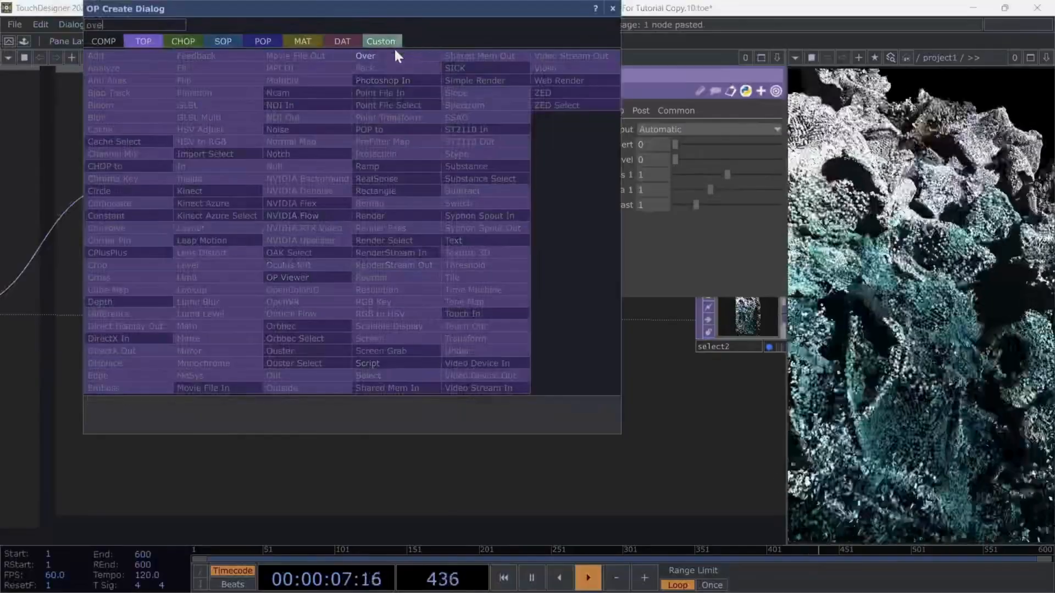
Composite render1 over the feedback1→level2 loop with over1, lowering level2's opacity.
left_click(366, 56)
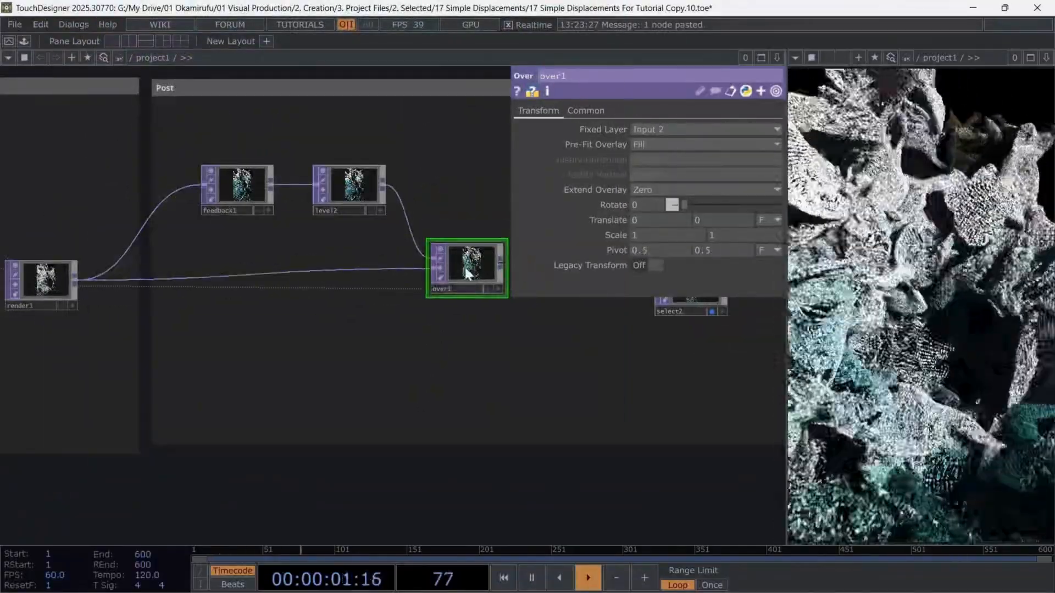
left_click(236, 191)
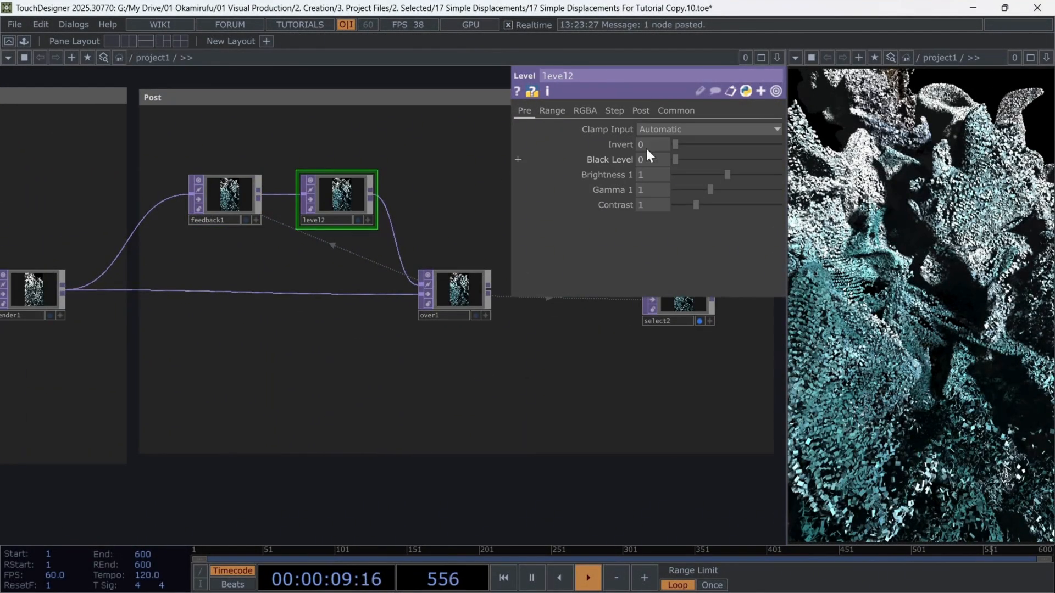
left_click(640, 110)
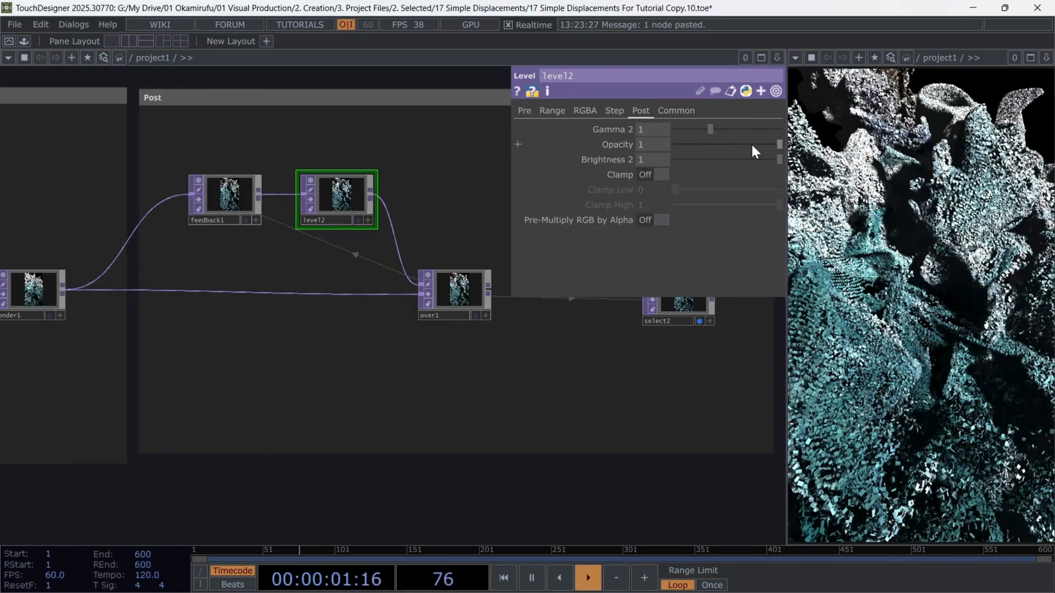
left_click_drag(780, 144, 729, 144)
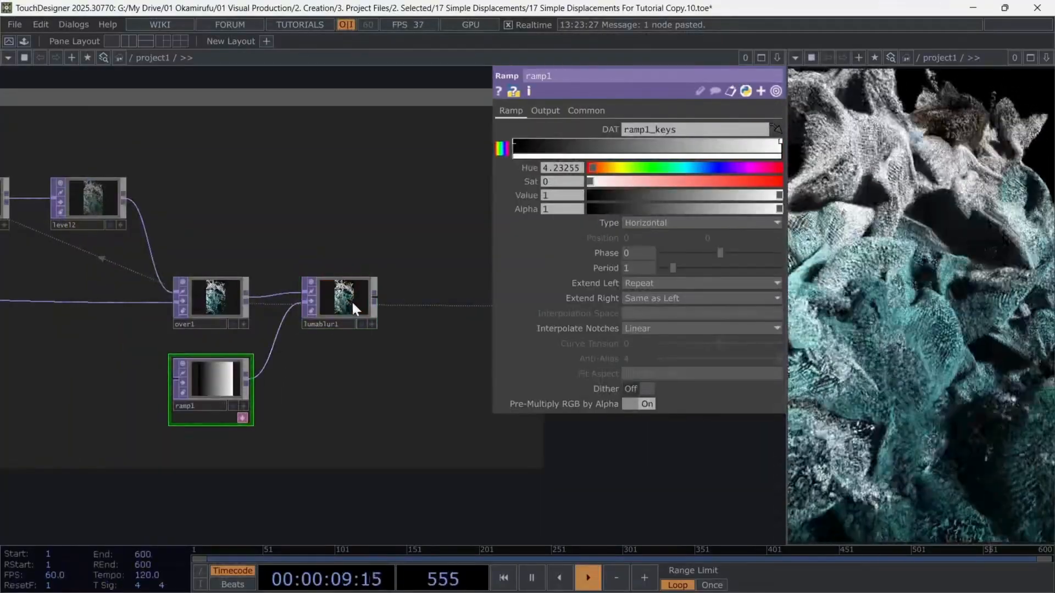
Feed ramp1 into lumablur1's second input and reshape its gradient into a bright central band.
left_click(585, 111)
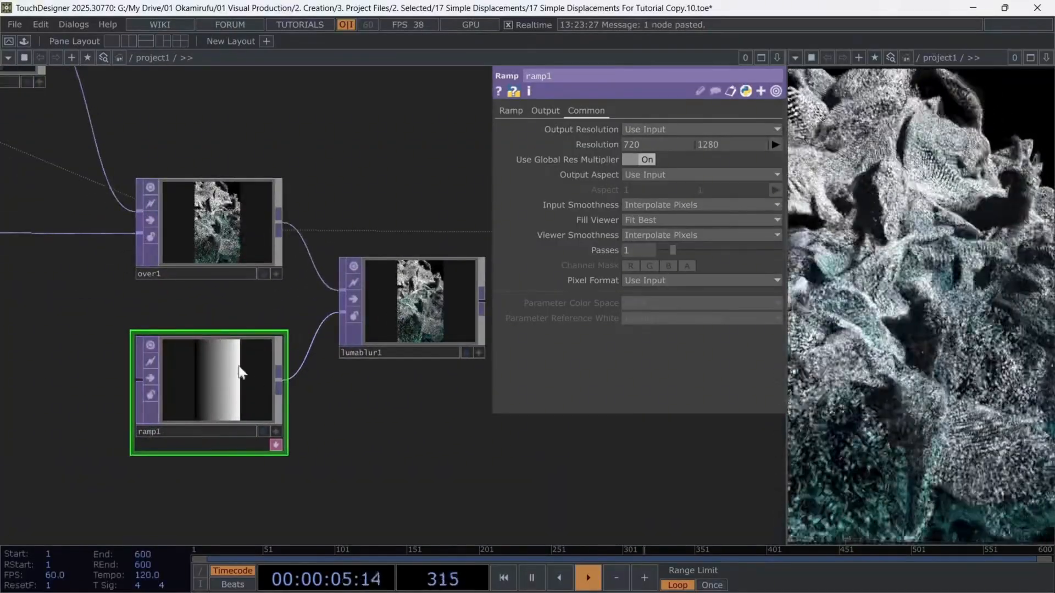
left_click(510, 110)
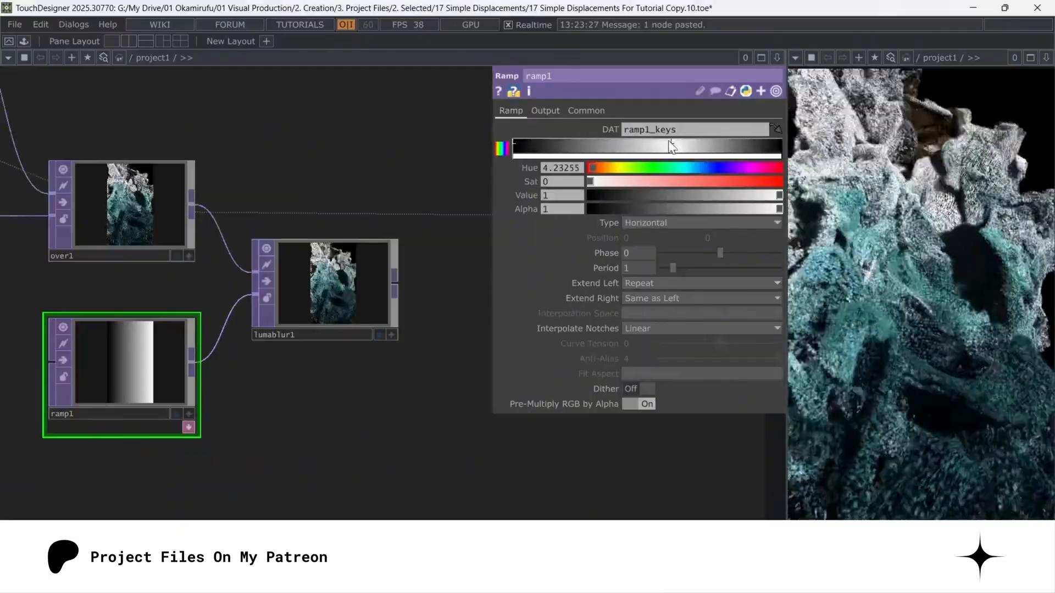
left_click(323, 283)
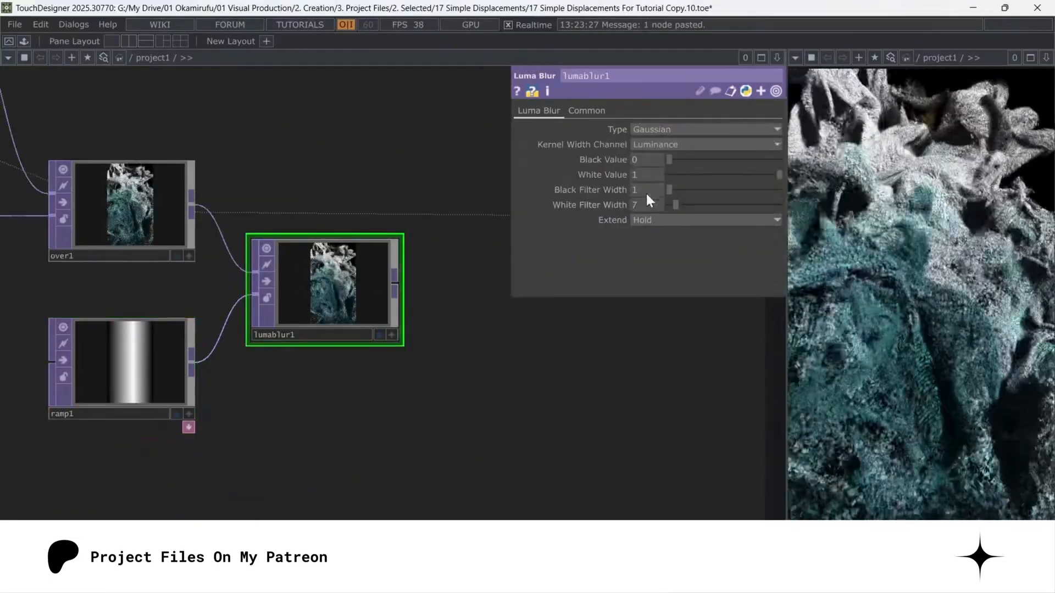